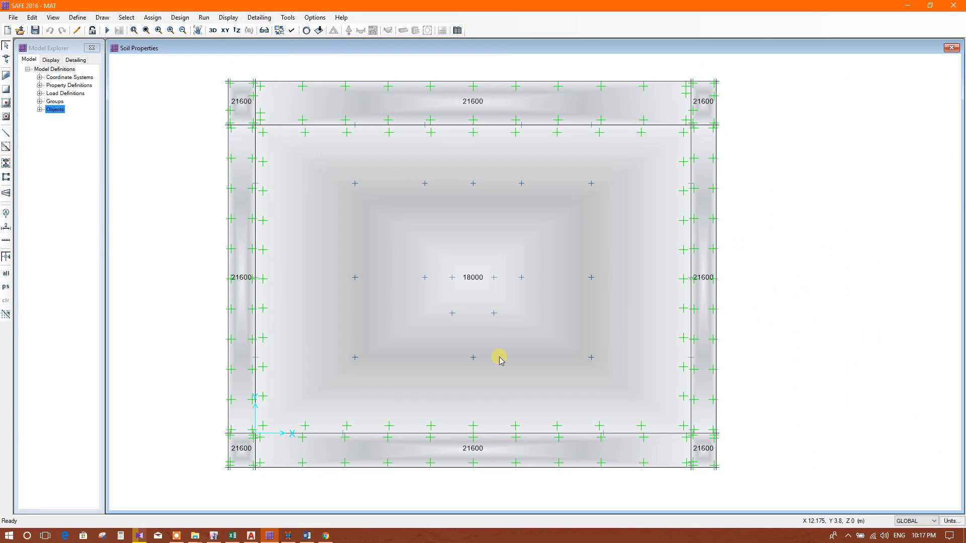
mouse_move(754, 274)
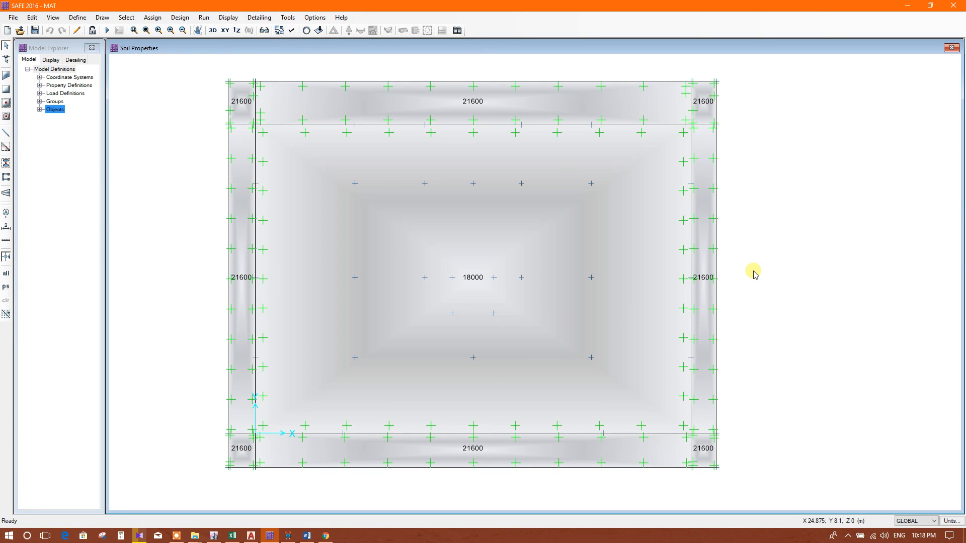
mouse_move(777, 246)
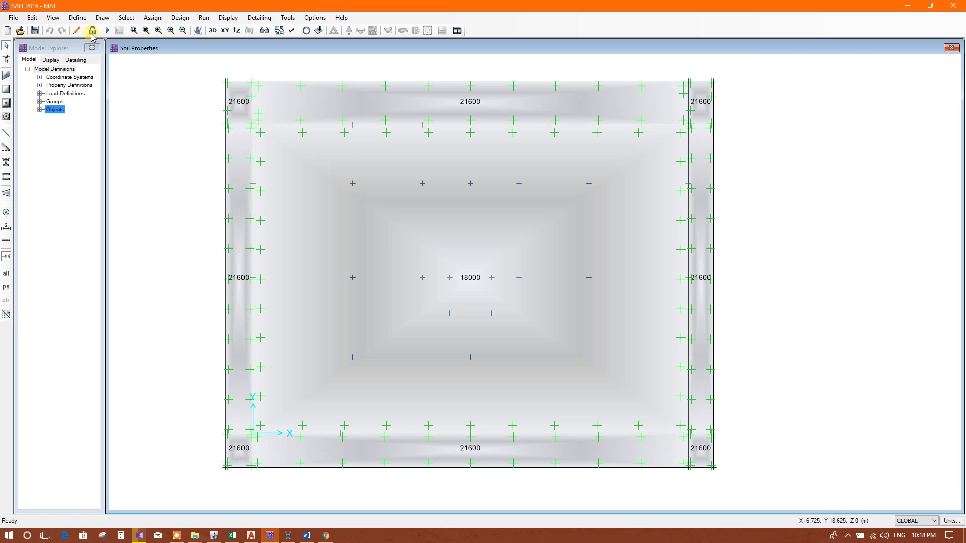
Open the Define menu to reach the Load Cases command.
left_click(77, 16)
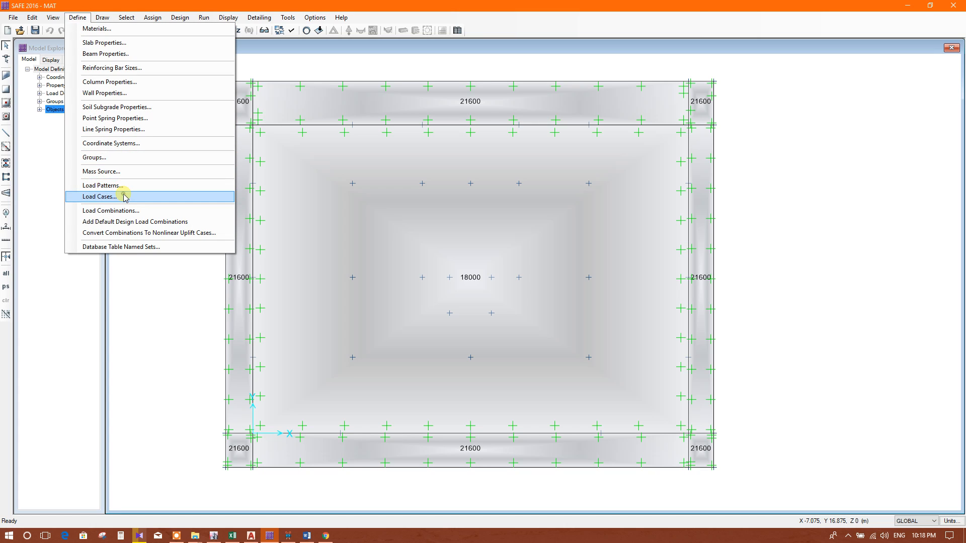
left_click(100, 197)
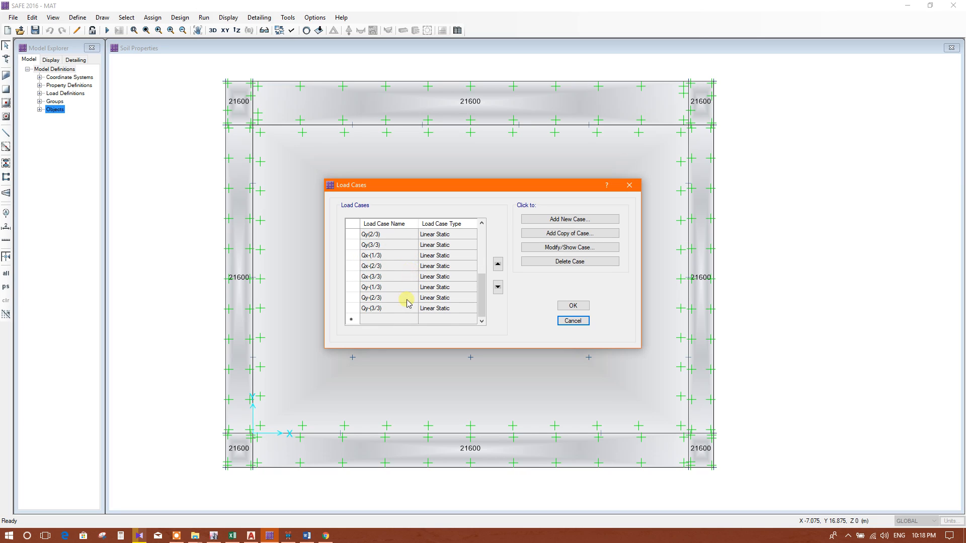
left_click(388, 255)
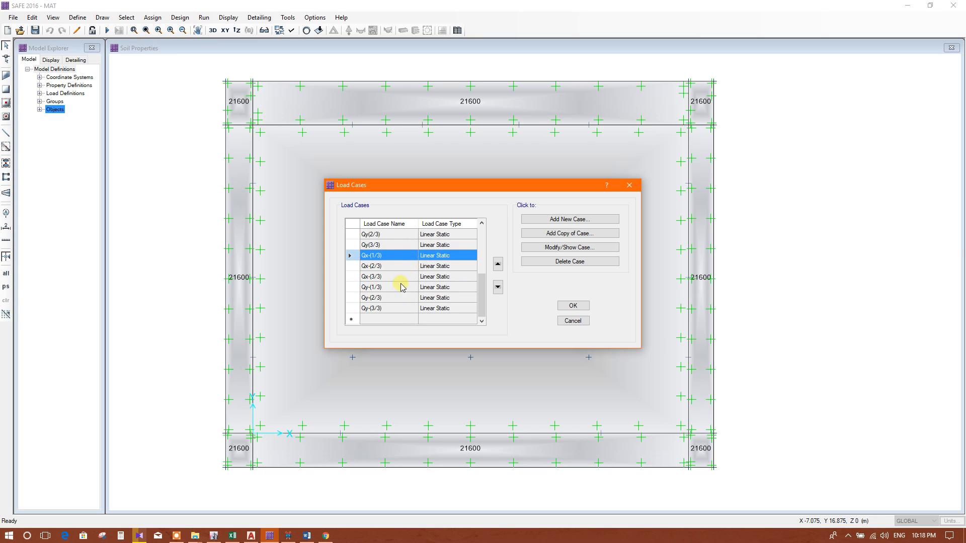
left_click(388, 265)
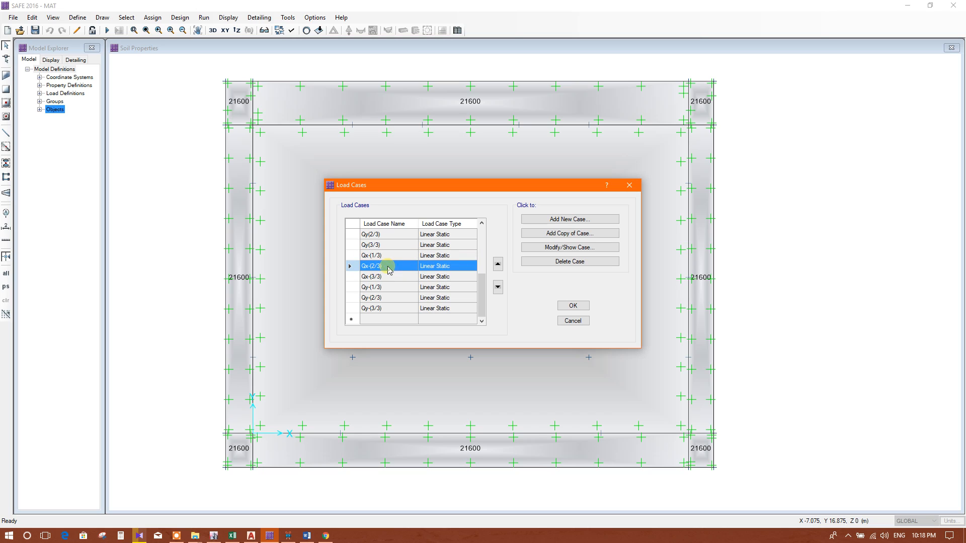
left_click(373, 277)
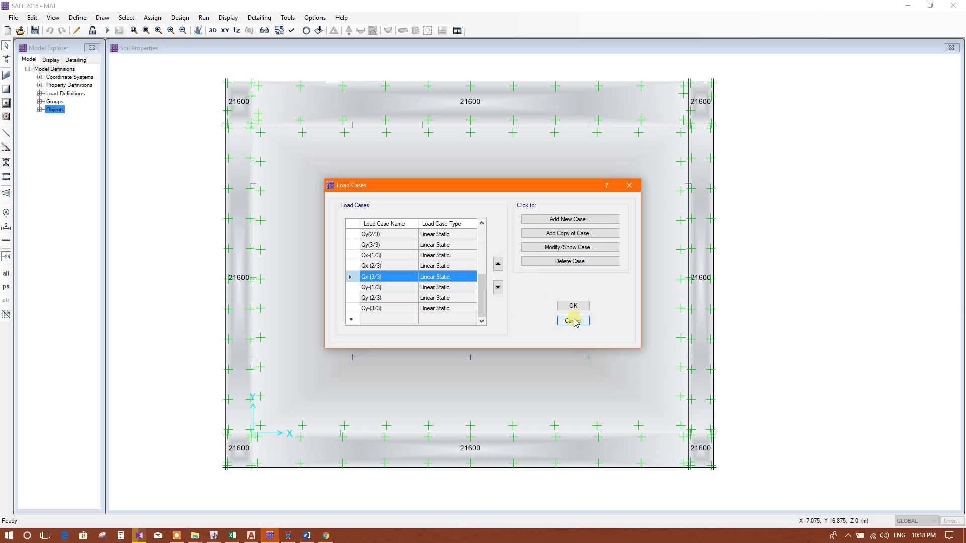
left_click(573, 321)
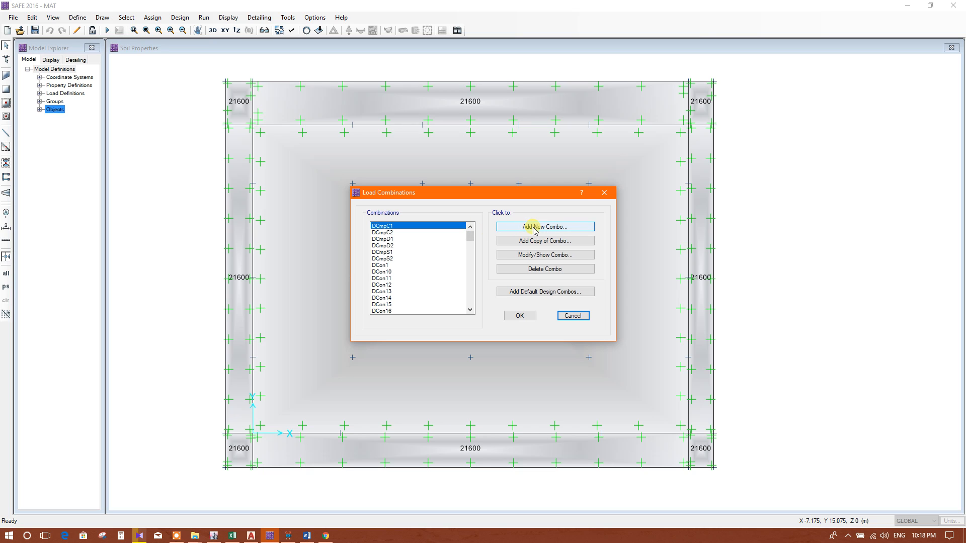
Cancel the new COMB1 combination, close Load Combinations, and dismiss the Define menu.
left_click(545, 226)
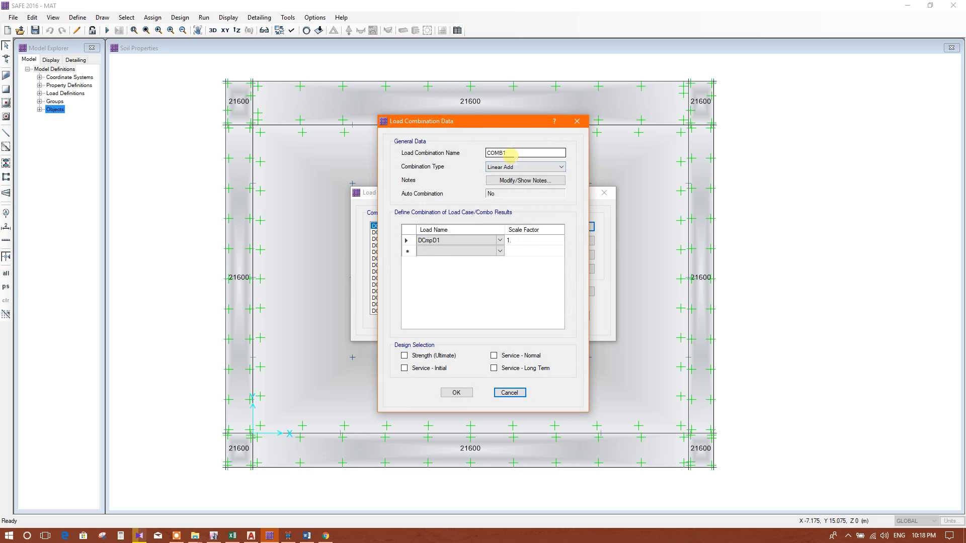
triple_click(523, 153)
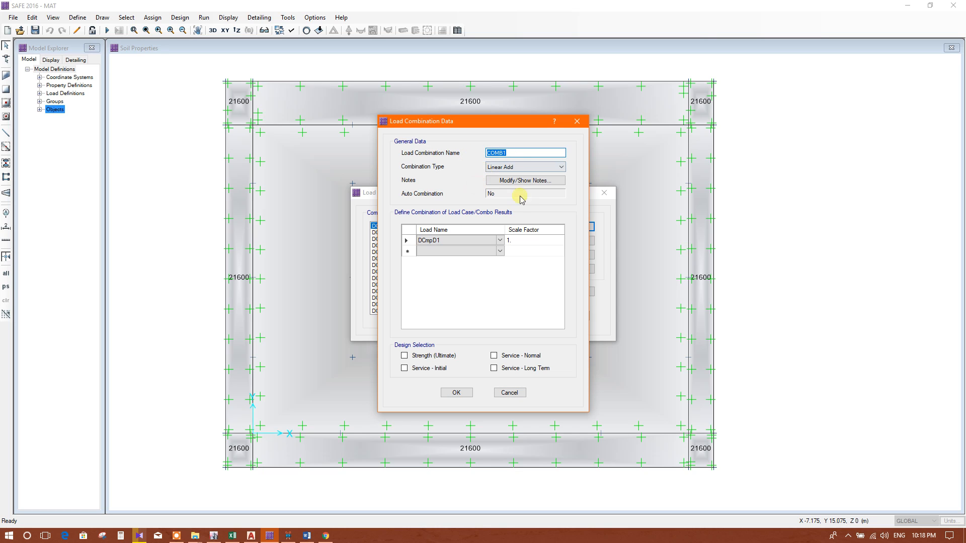
left_click(508, 392)
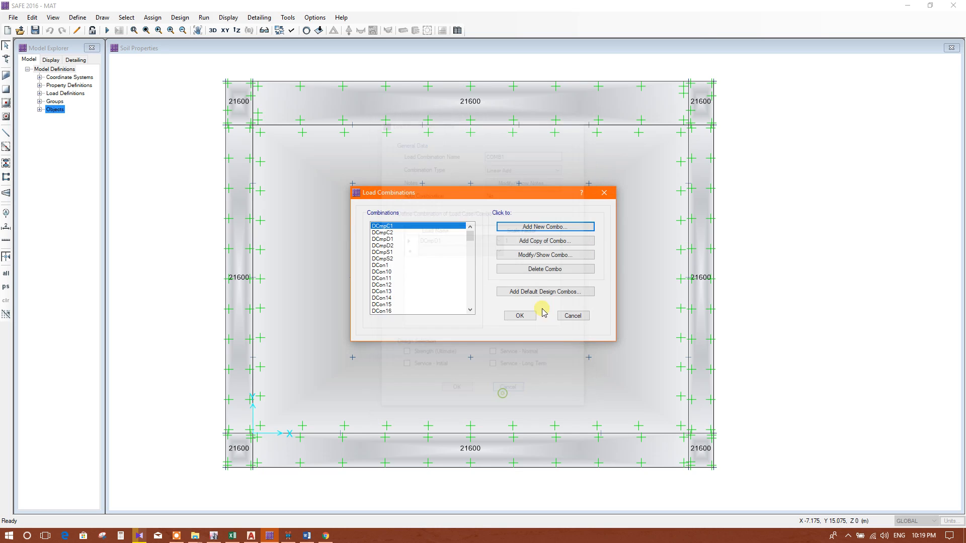
left_click(519, 315)
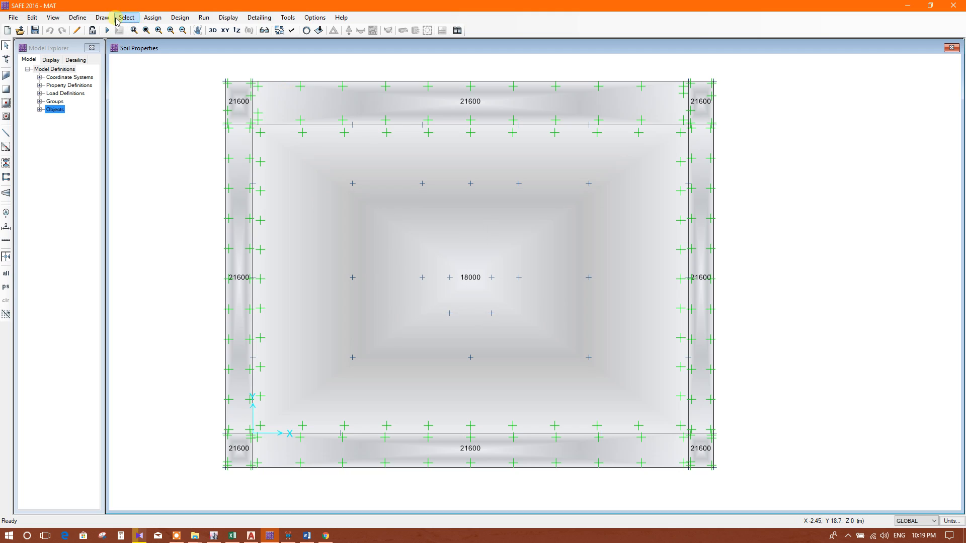
left_click(77, 17)
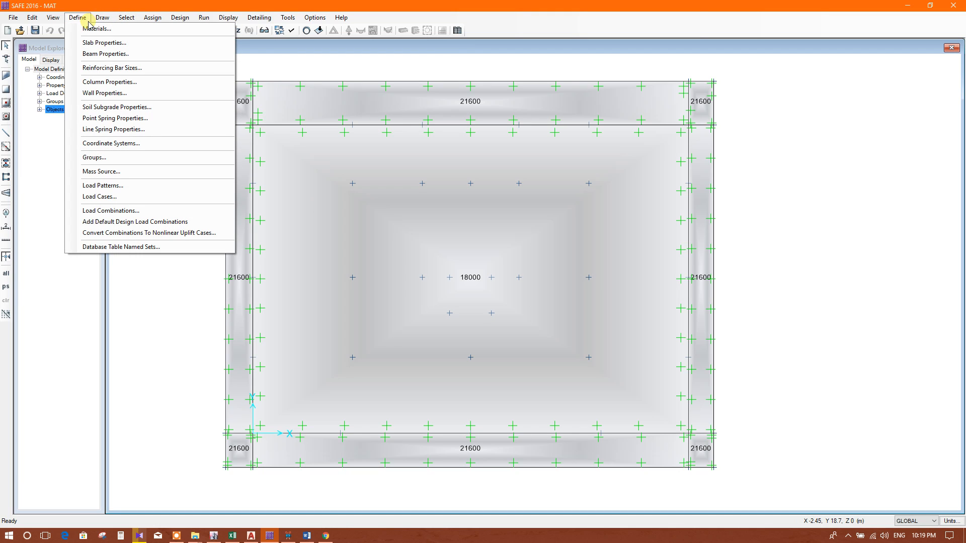
left_click(116, 106)
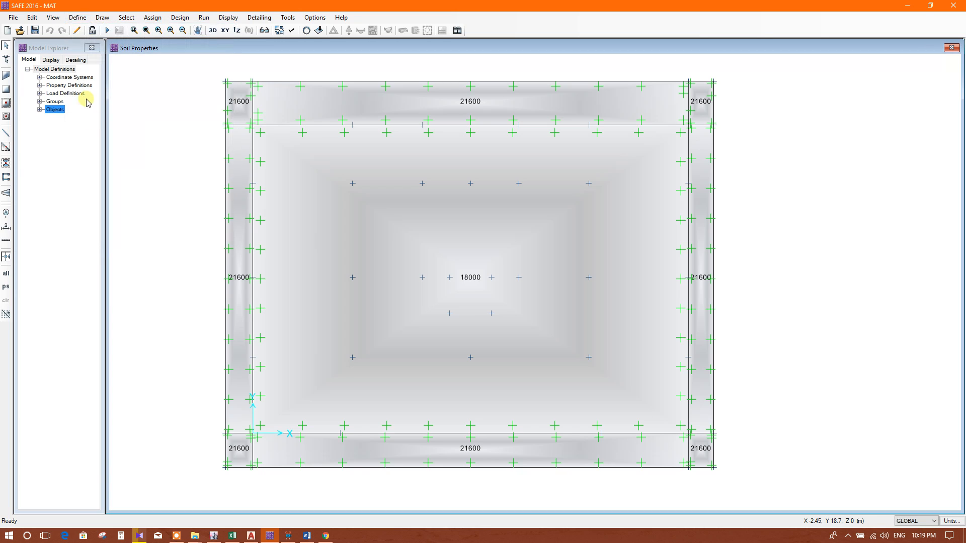
Add nonlinear allow-uplift case DL+LL applying Dead_ABOVE and Live_ABOVE at scale 1.
left_click(77, 17)
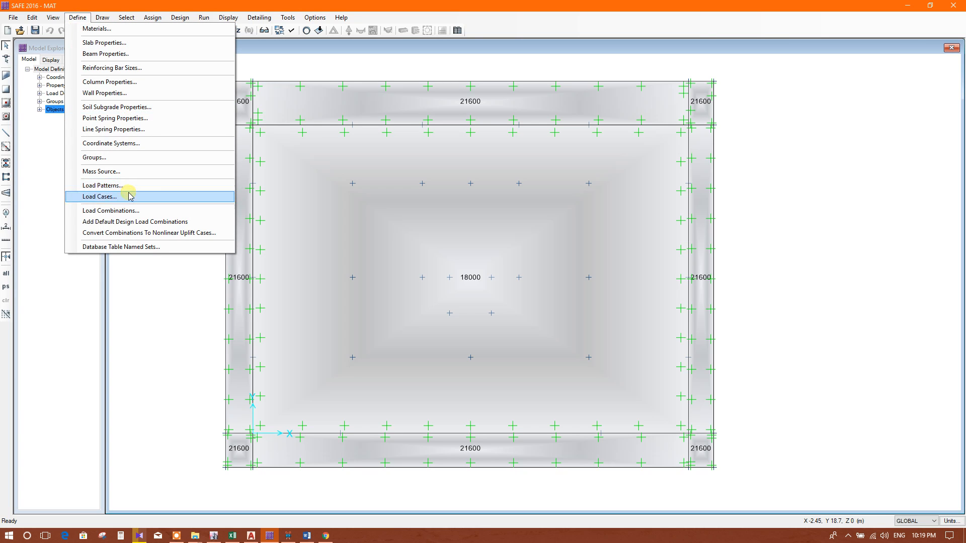
left_click(99, 196)
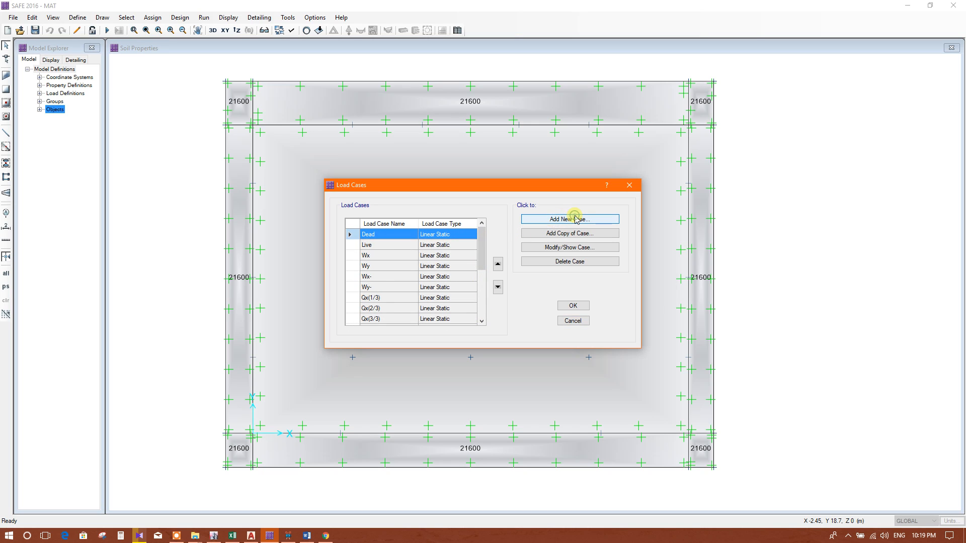
left_click(569, 219)
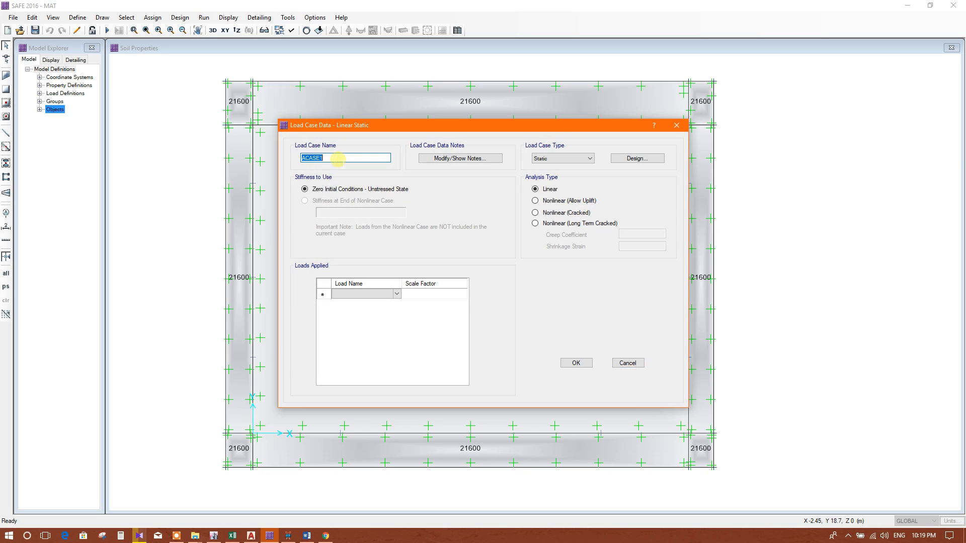
type("DL+LL")
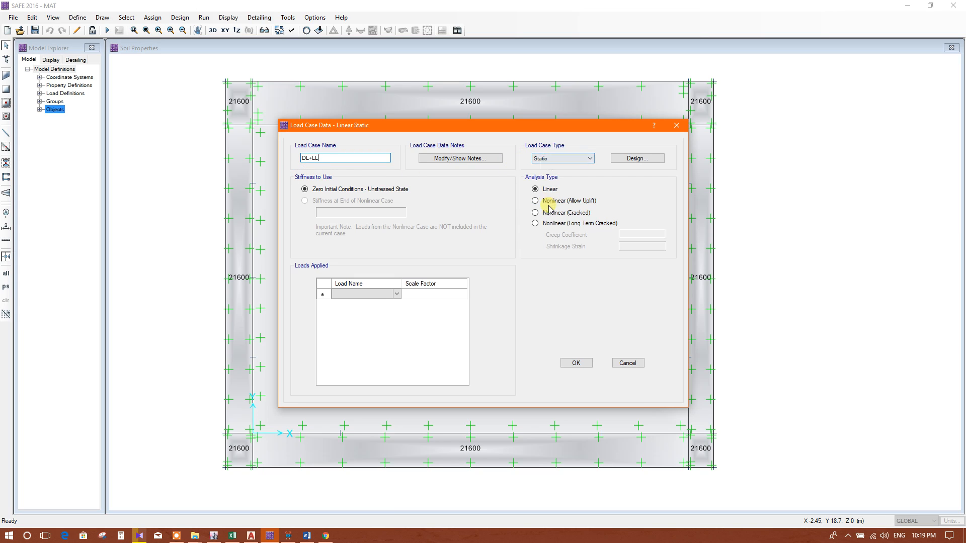
left_click(534, 200)
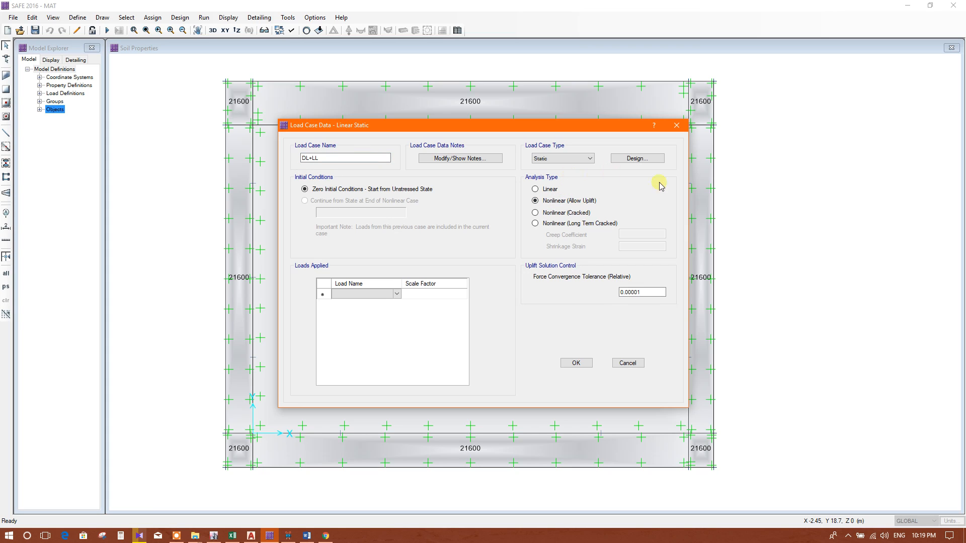
mouse_move(598, 210)
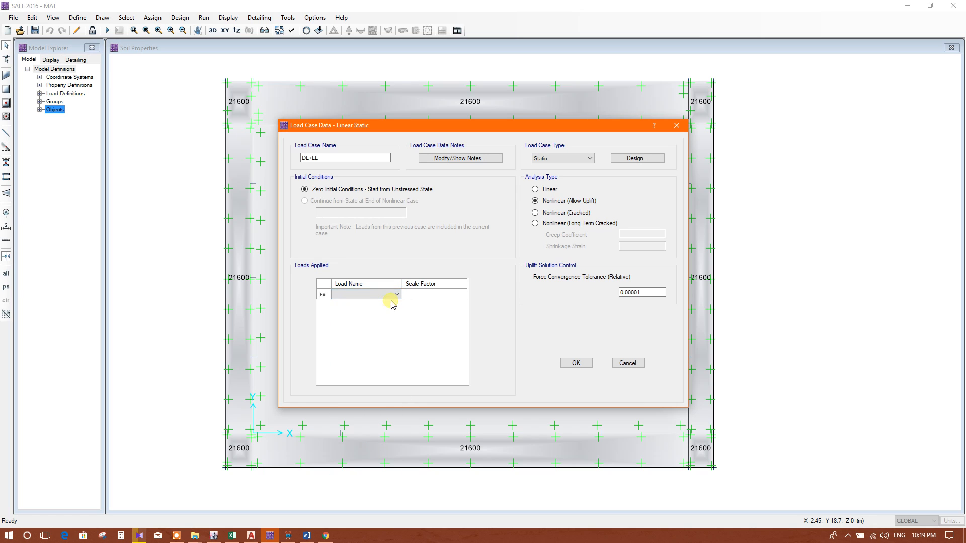
left_click(397, 294)
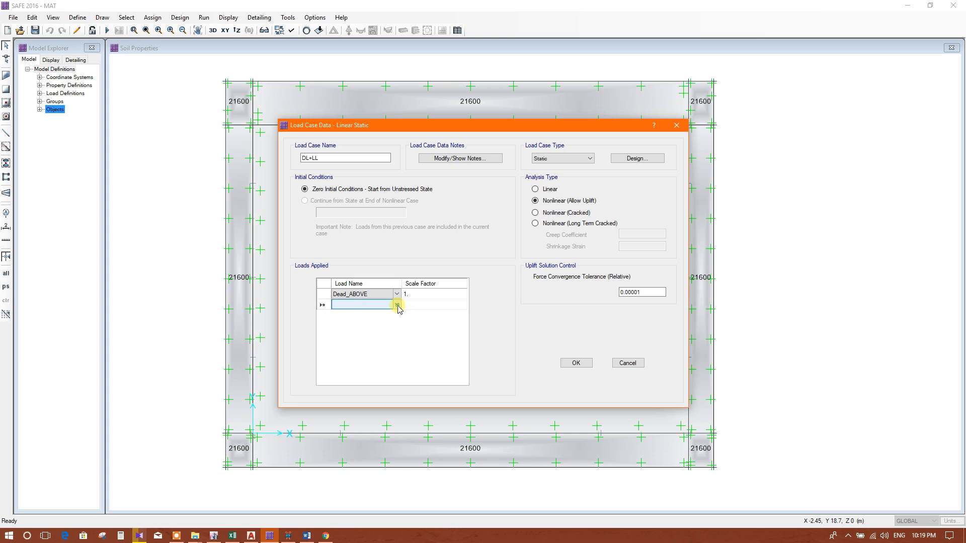
left_click(397, 305)
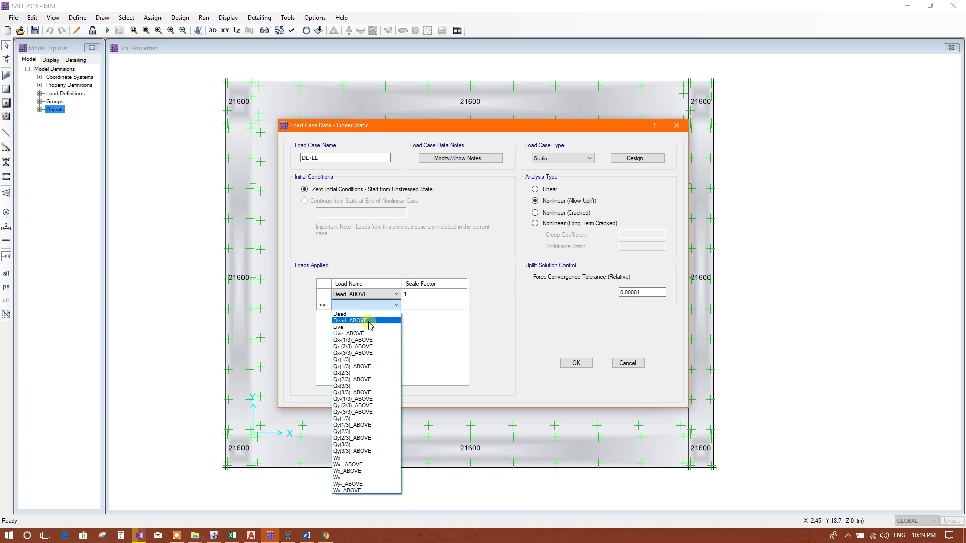
left_click(348, 333)
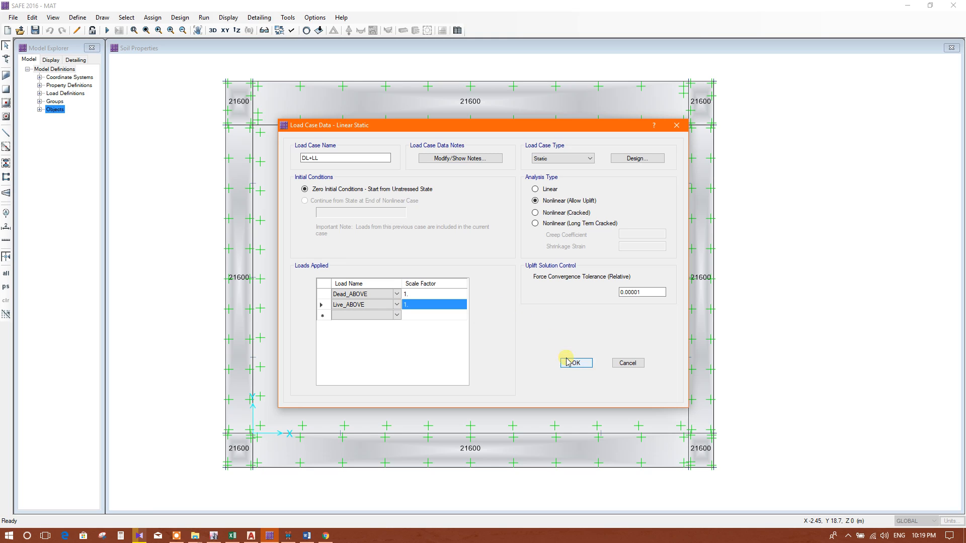
mouse_move(593, 378)
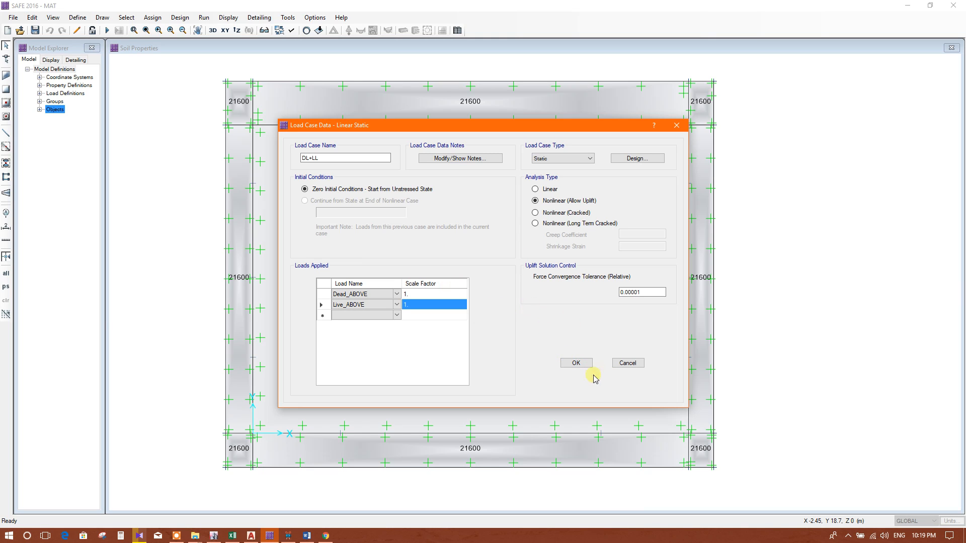
left_click(627, 362)
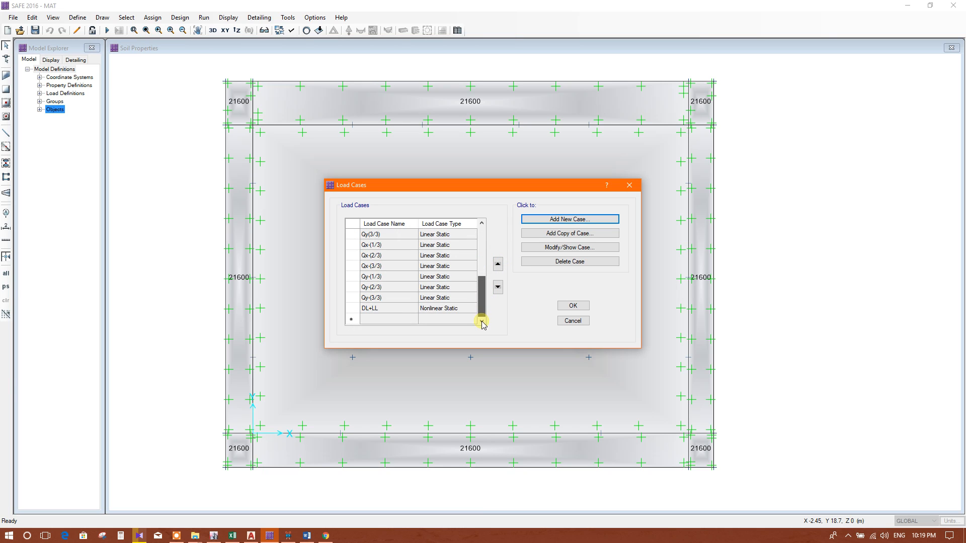
Rename the DL+LL load case to UPLIFT1, keeping Dead_ABOVE and Live_ABOVE at 1.0.
left_click(351, 308)
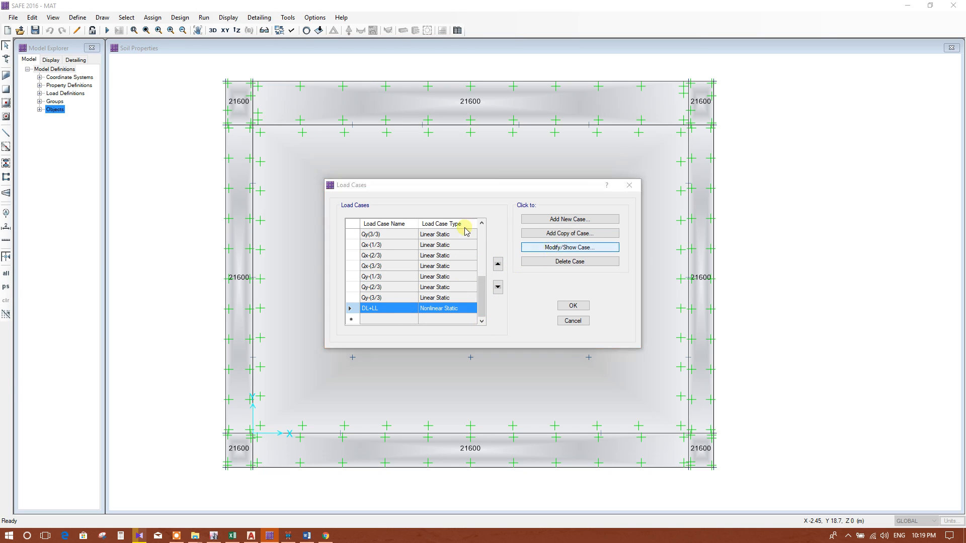
left_click(568, 247)
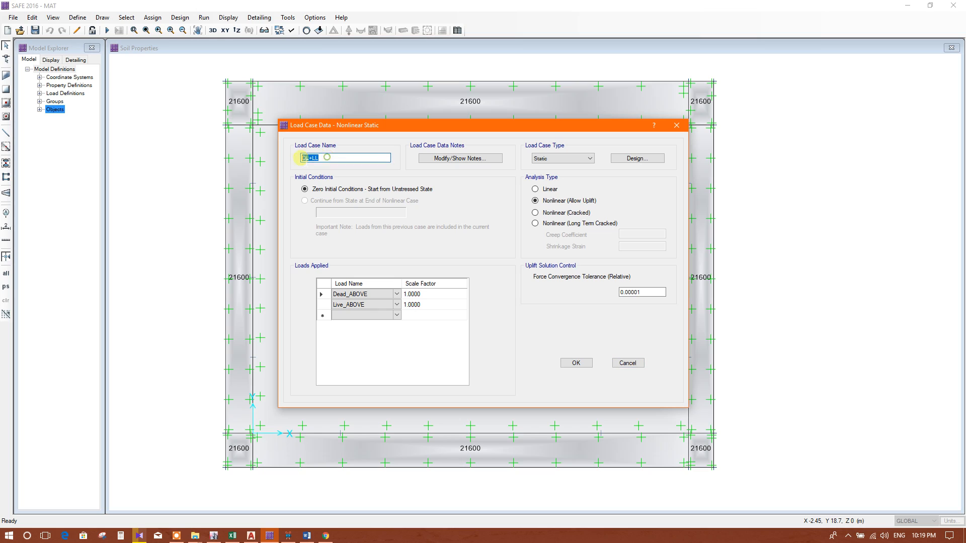
type("u")
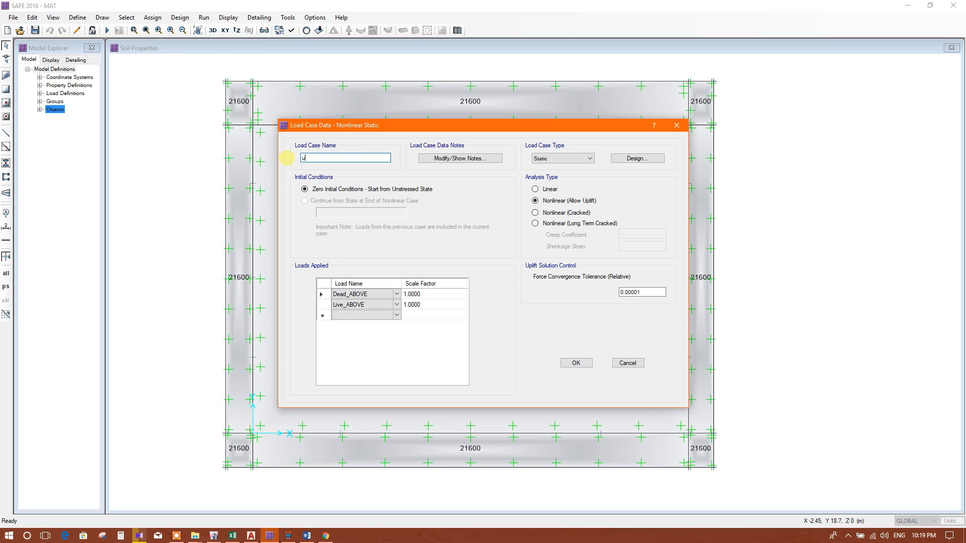
key("Backspace")
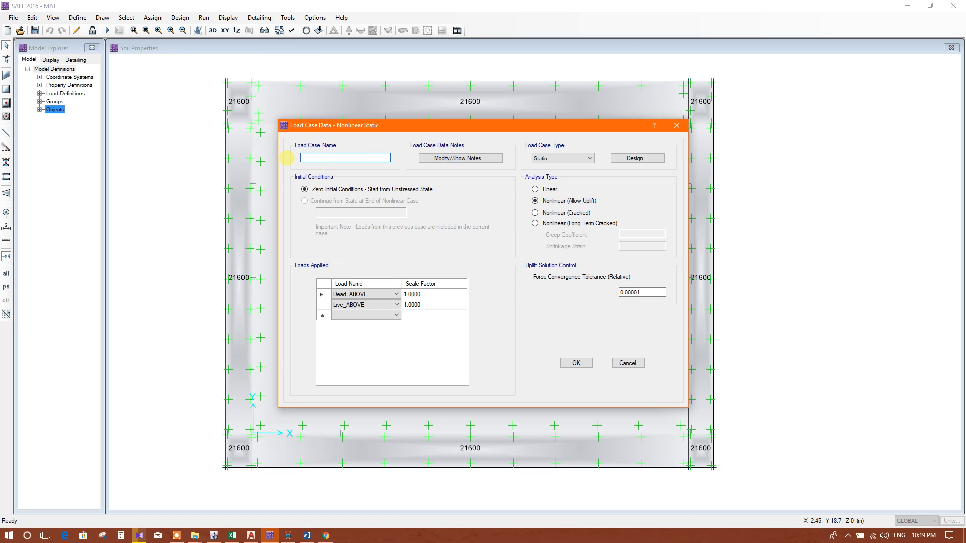
type("UPLIFT1")
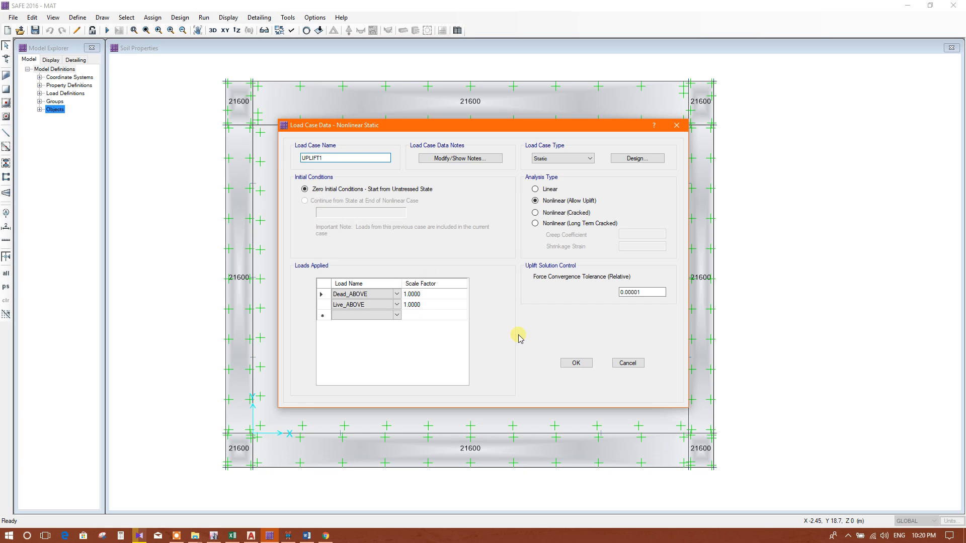
left_click(574, 362)
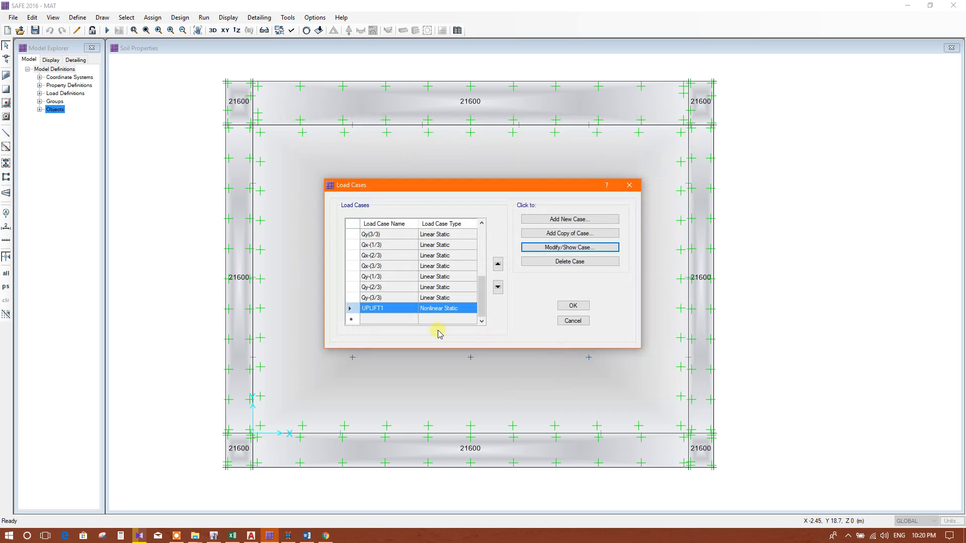
mouse_move(598, 233)
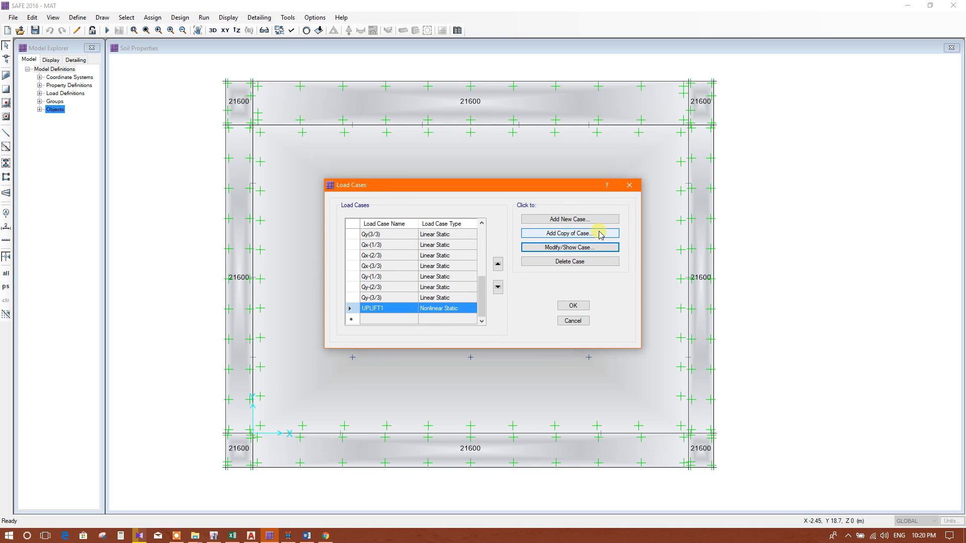
Add a copy of UPLIFT1, named UPLIFT1-1, and move its dialog aside.
left_click(568, 233)
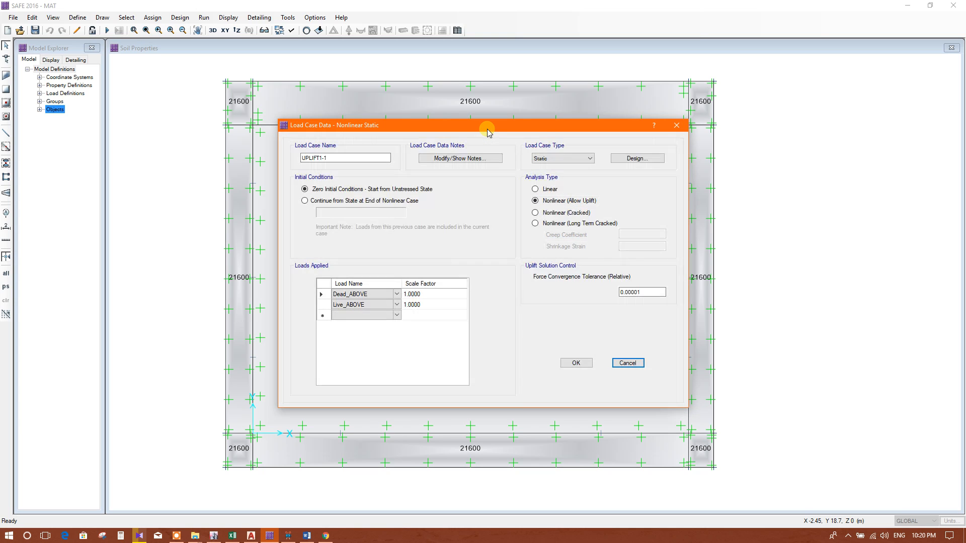
left_click_drag(487, 125, 522, 125)
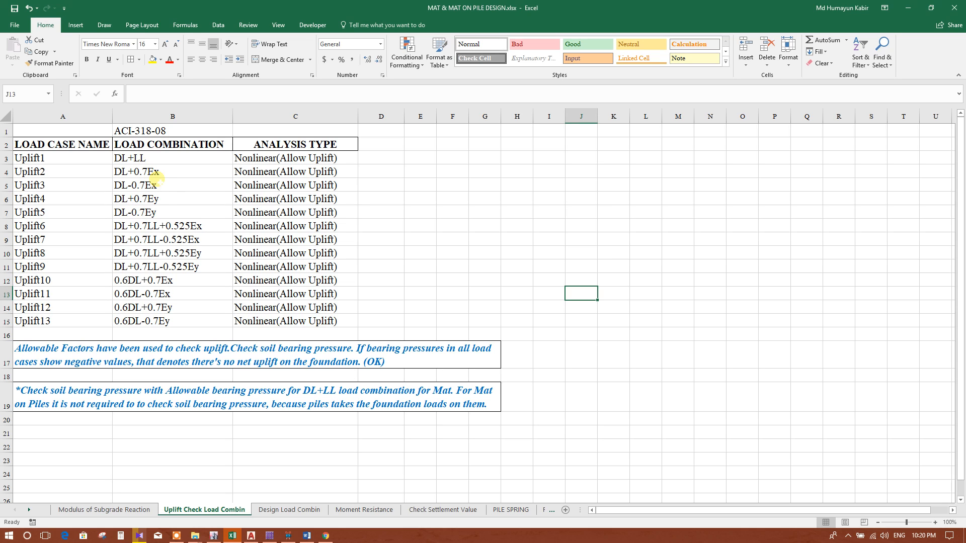
mouse_move(281, 483)
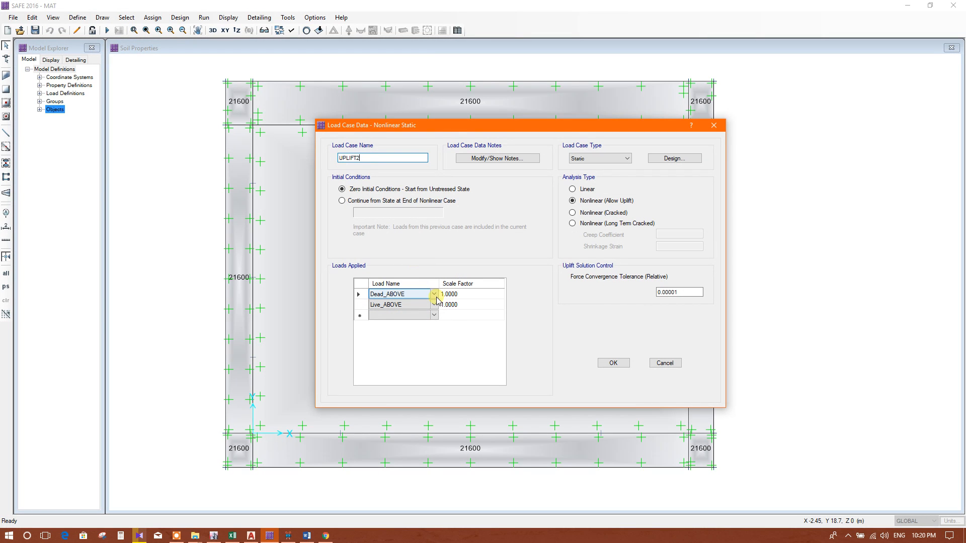
Make the copy UPLIFT2 with Dead_ABOVE at 1.0 and Qx(1/3)_ABOVE at 0.7.
left_click(232, 535)
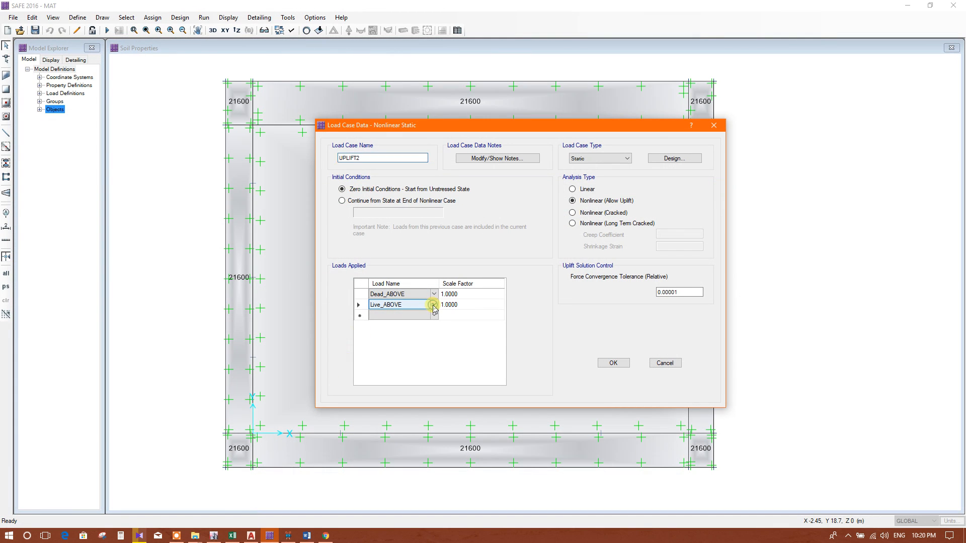
left_click(433, 305)
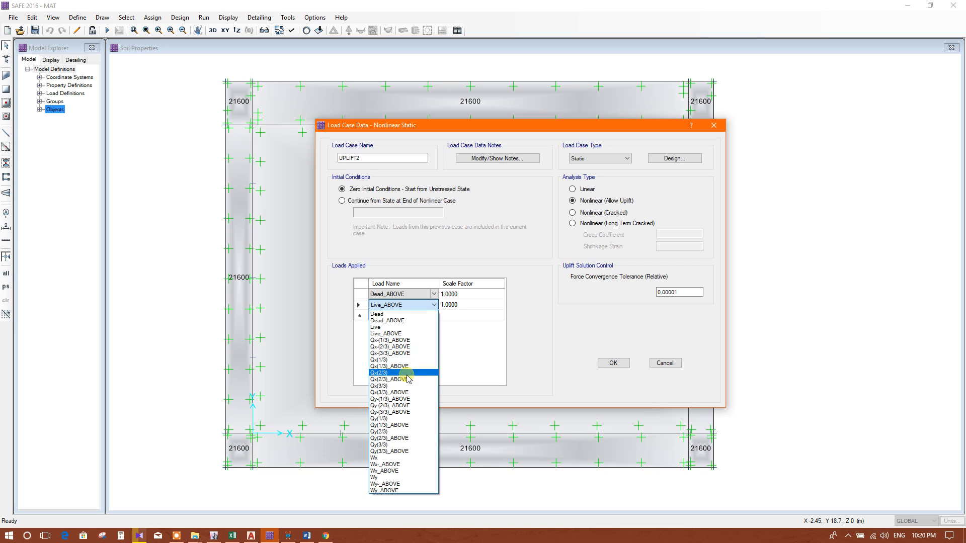
left_click(390, 366)
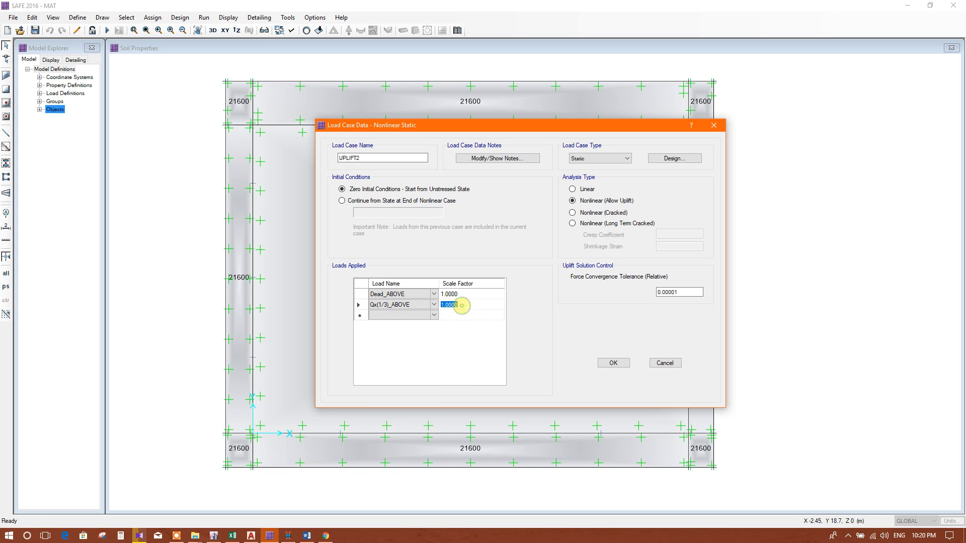
type("0.7")
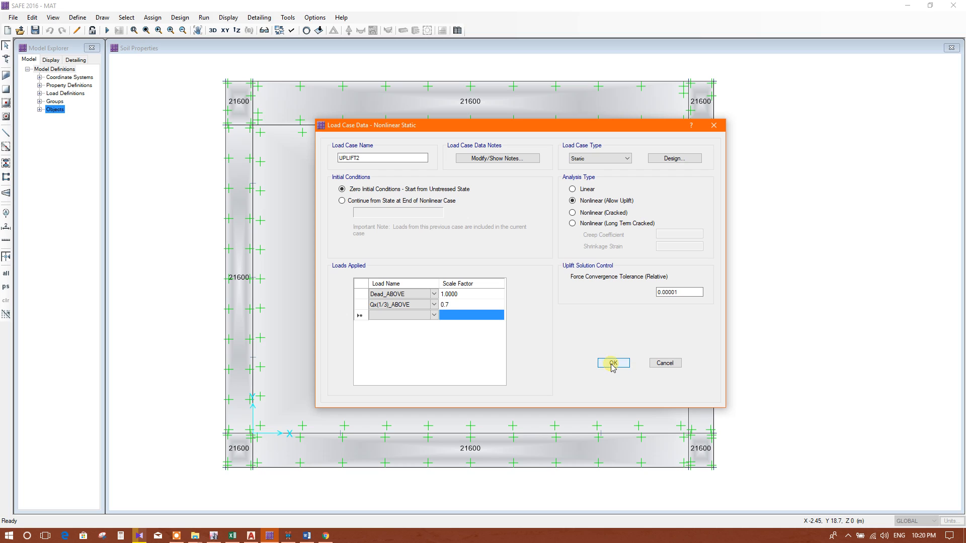
left_click(613, 362)
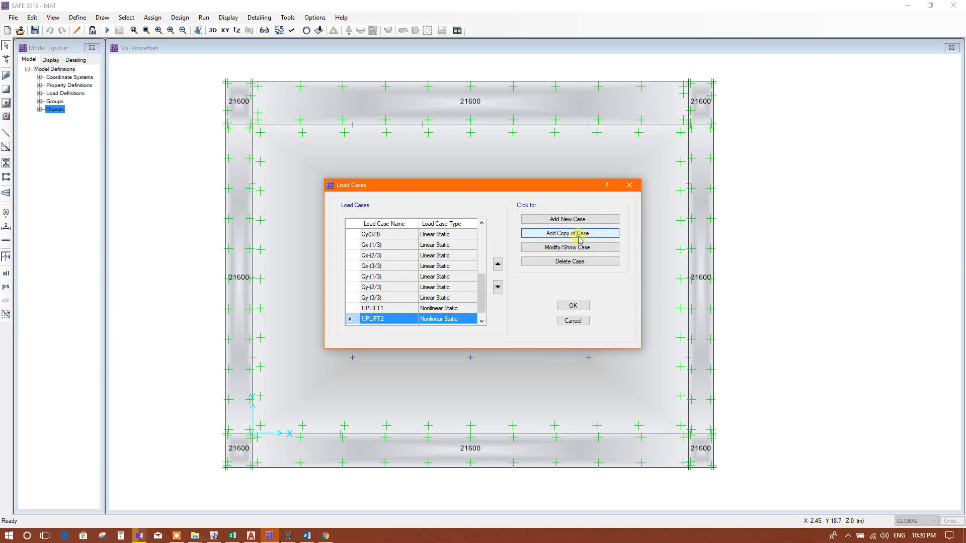
Copy cases and swap the lateral load pattern to build UPLIFT3 through UPLIFT-25.
left_click(569, 233)
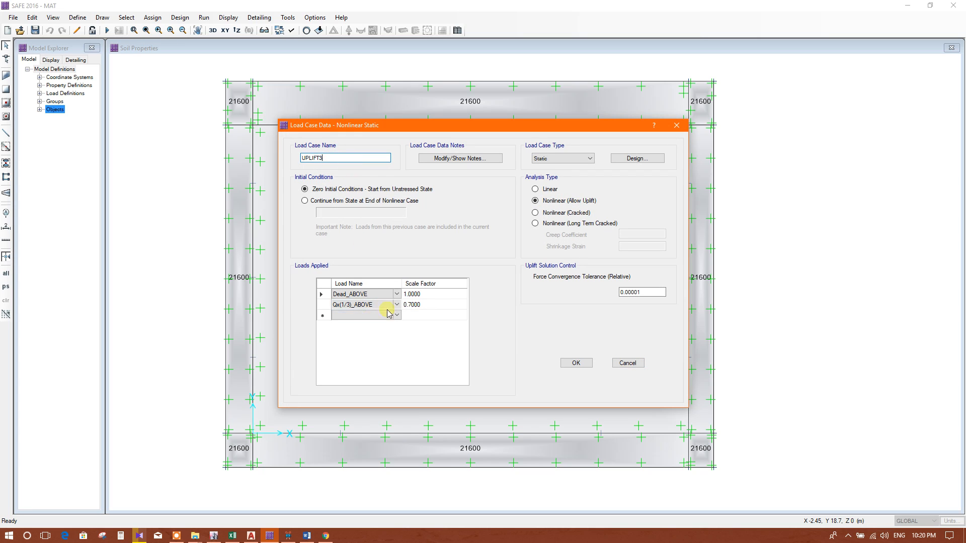
left_click(364, 304)
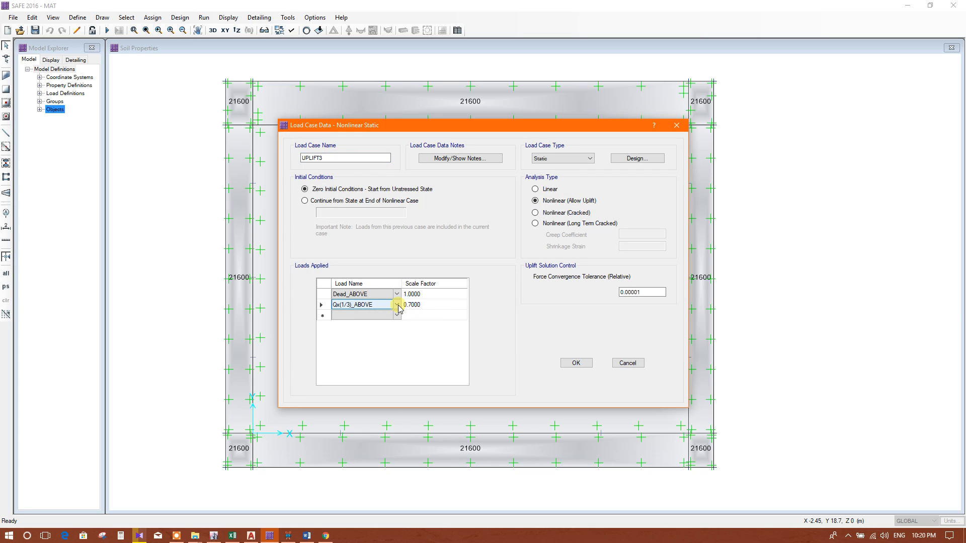
left_click(397, 305)
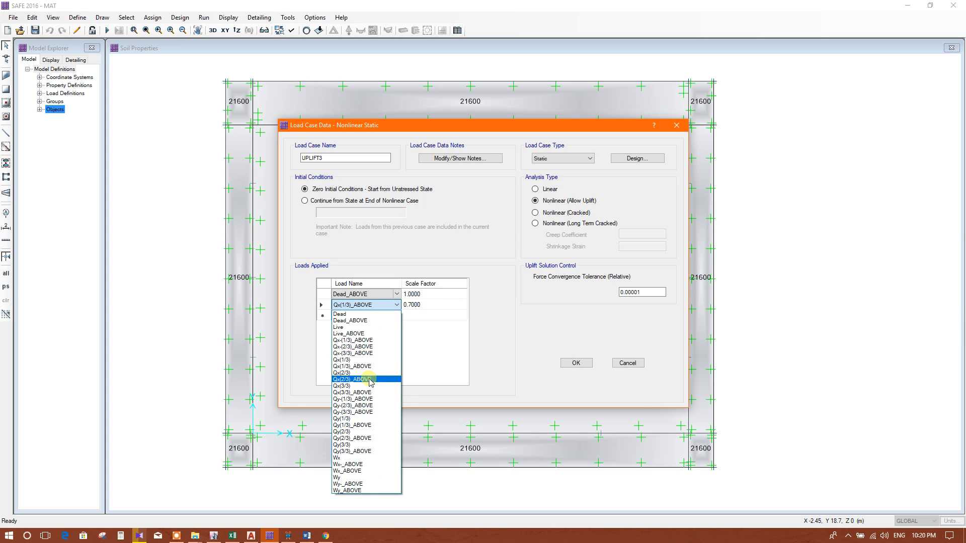
left_click(355, 378)
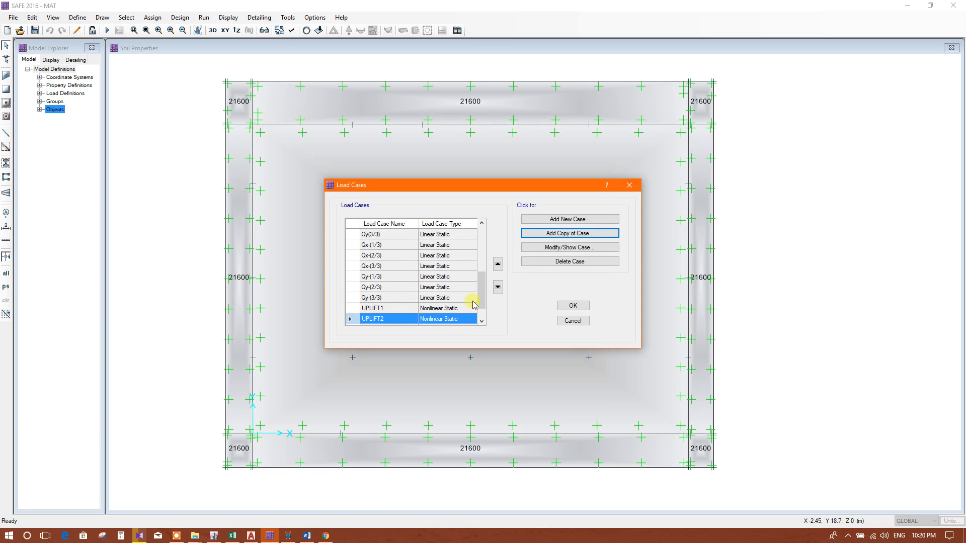
left_click(568, 233)
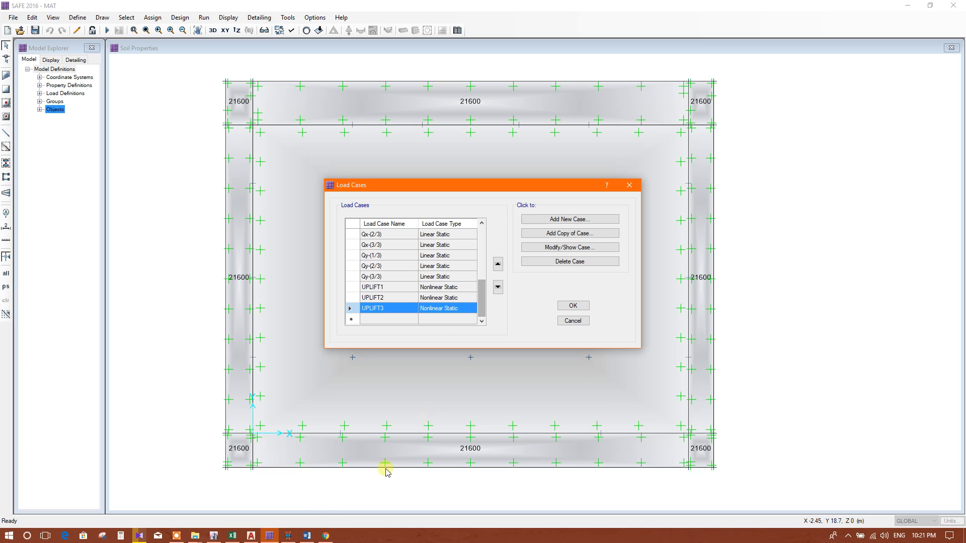
left_click(181, 535)
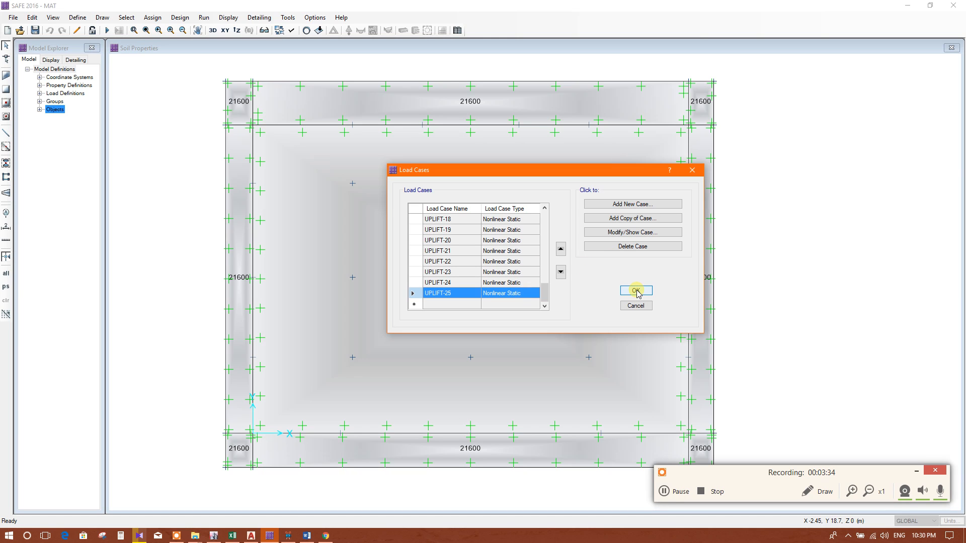
Accept the uplift load cases and set the automatic slab mesh maximum size to 0.5 m.
left_click(636, 290)
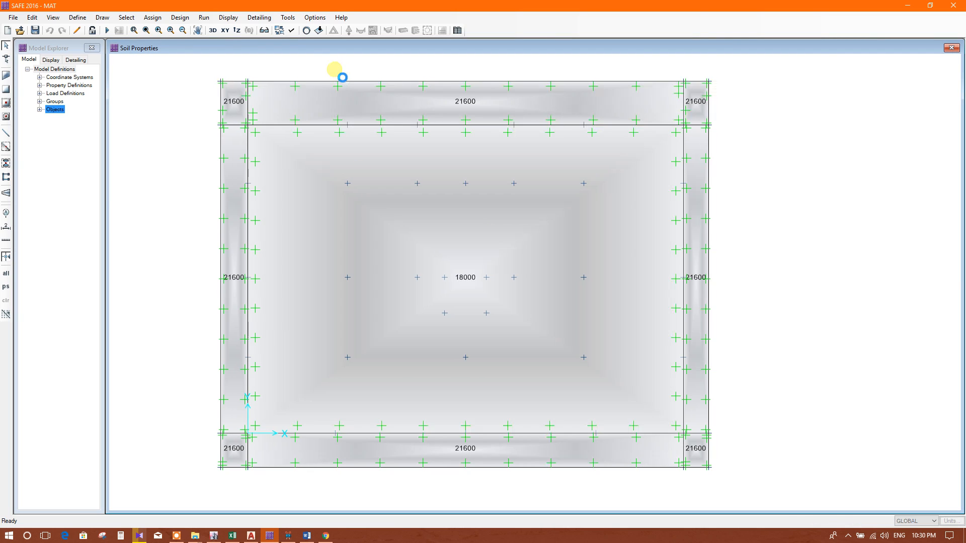
left_click(152, 16)
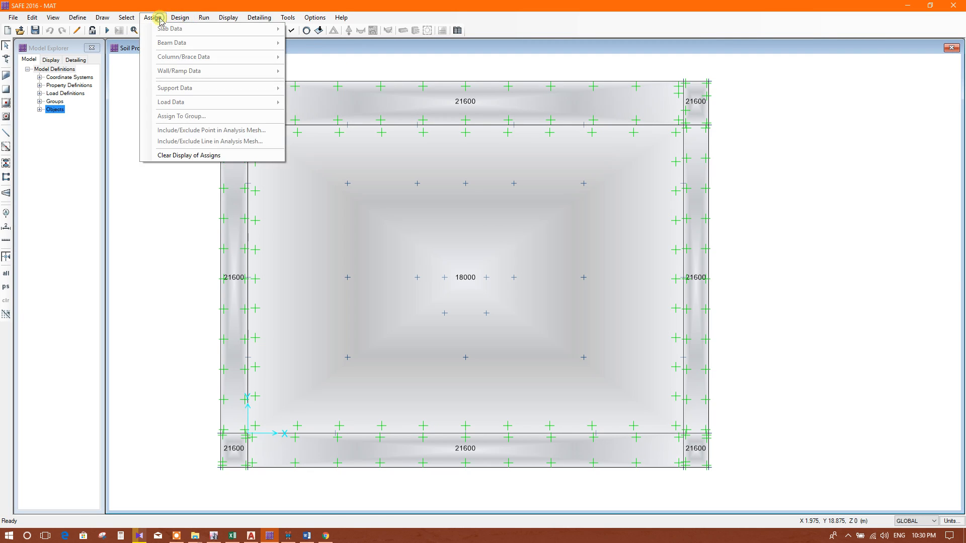
left_click(203, 16)
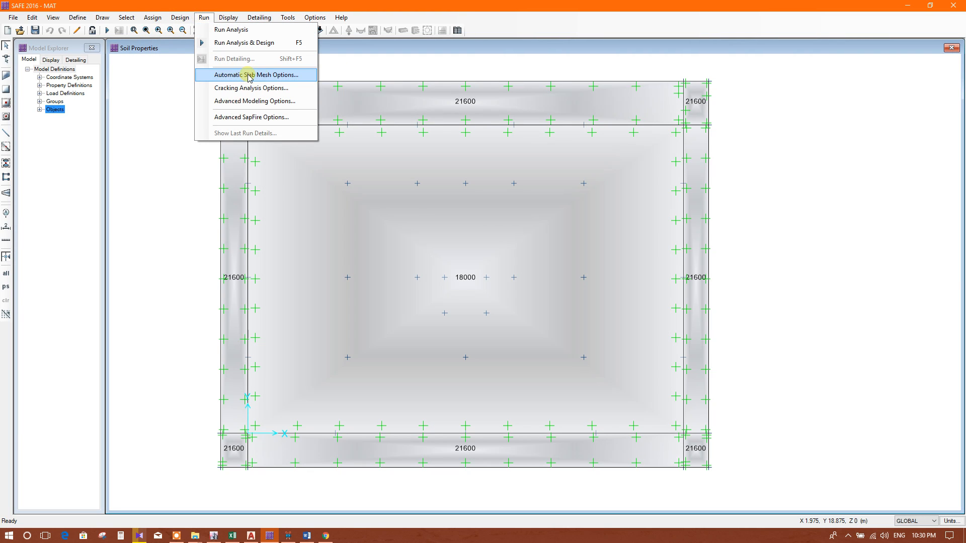
mouse_move(266, 79)
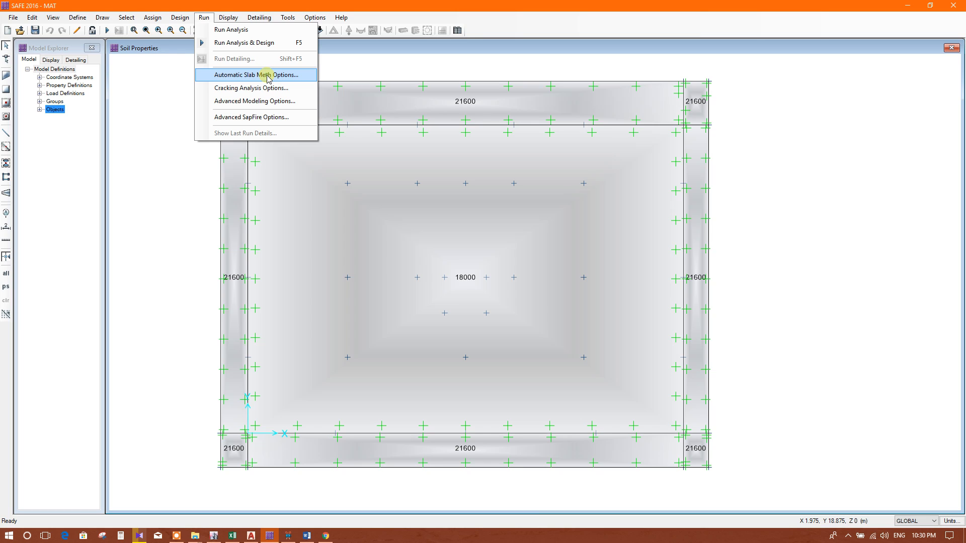
left_click(255, 74)
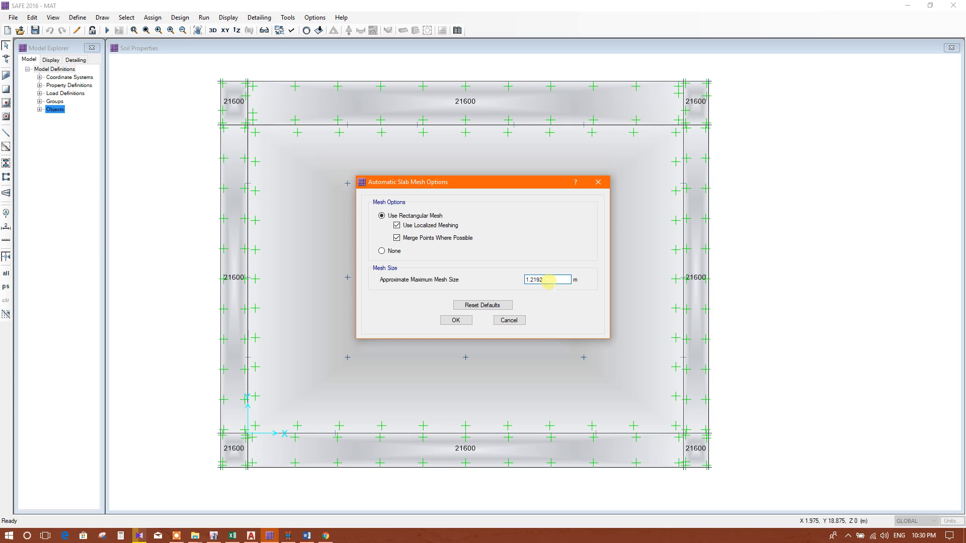
triple_click(546, 280)
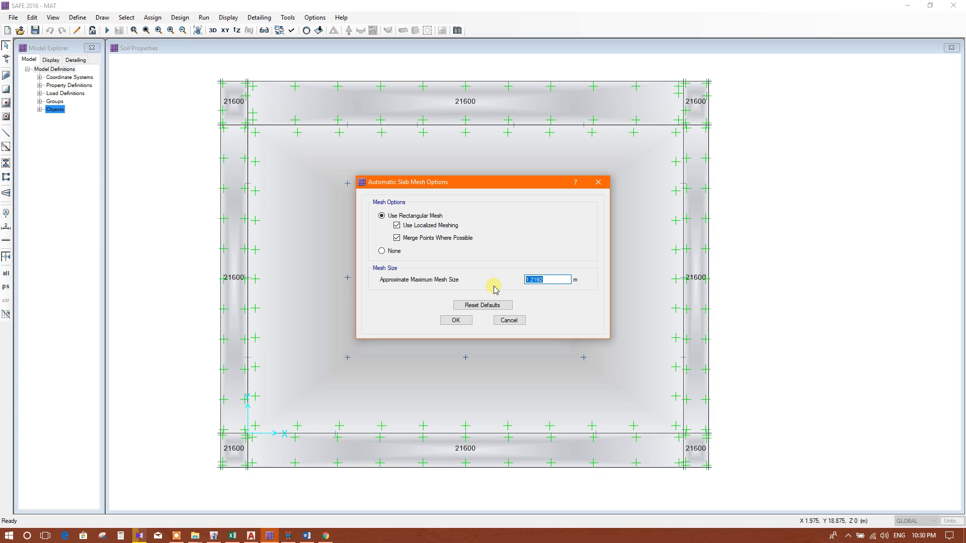
type("0.5")
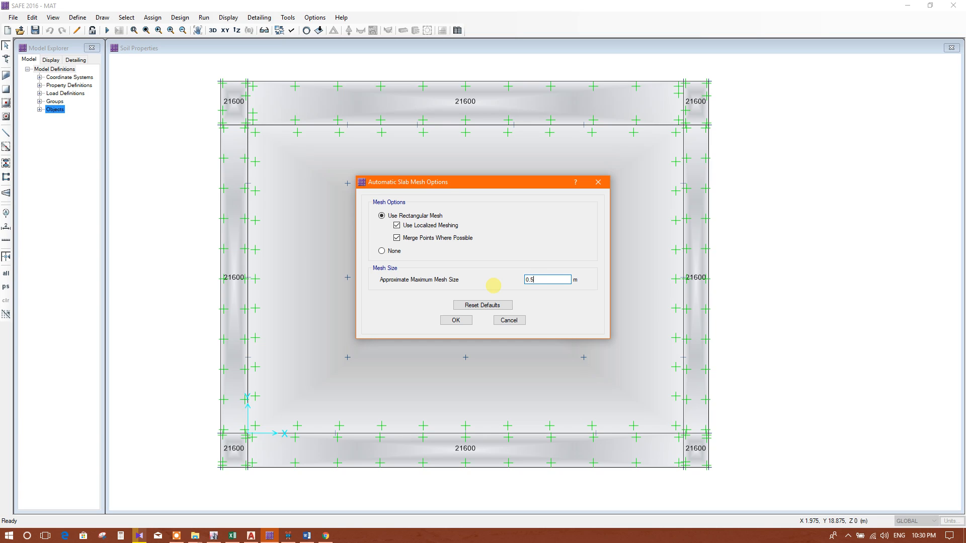
left_click_drag(406, 182, 456, 162)
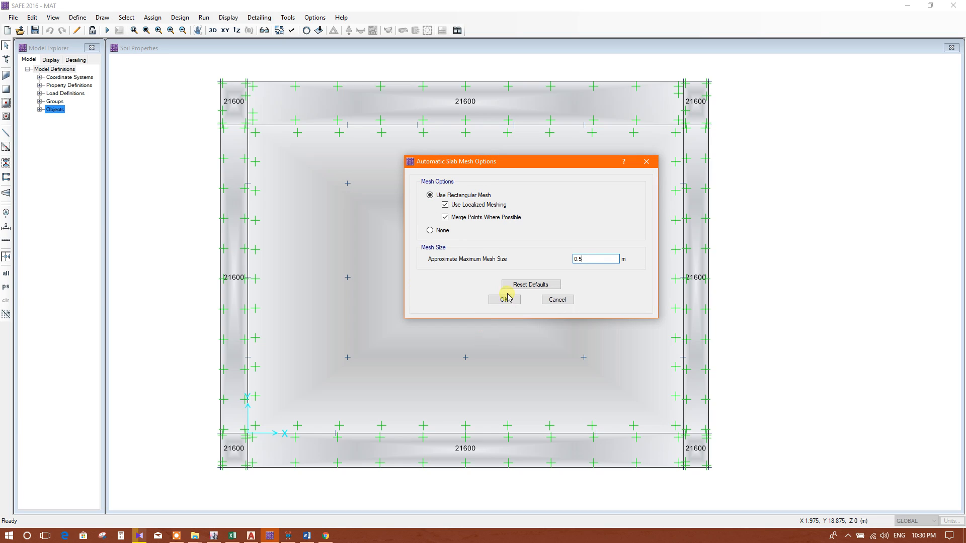
left_click(504, 300)
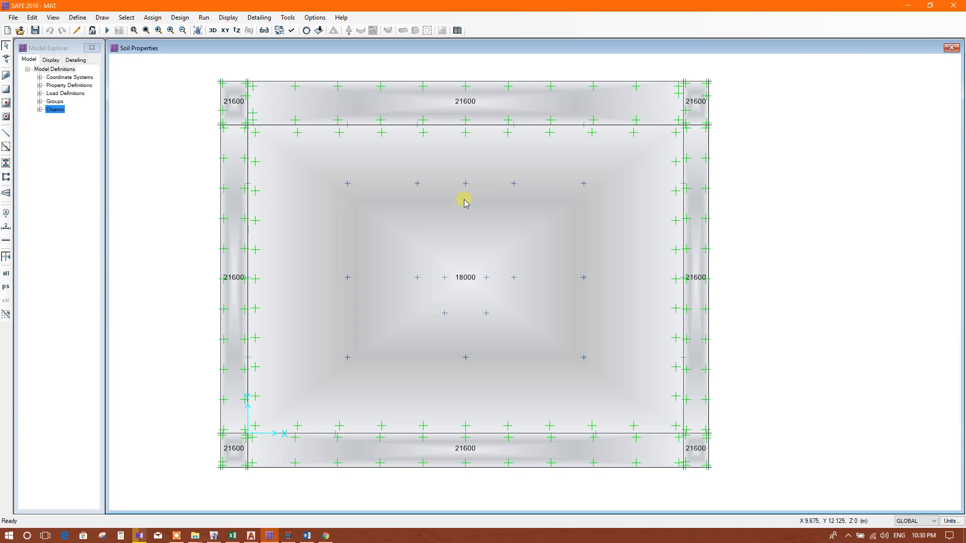
Launch Run Analysis to solve the mat model's UPLIFT load cases.
left_click(203, 16)
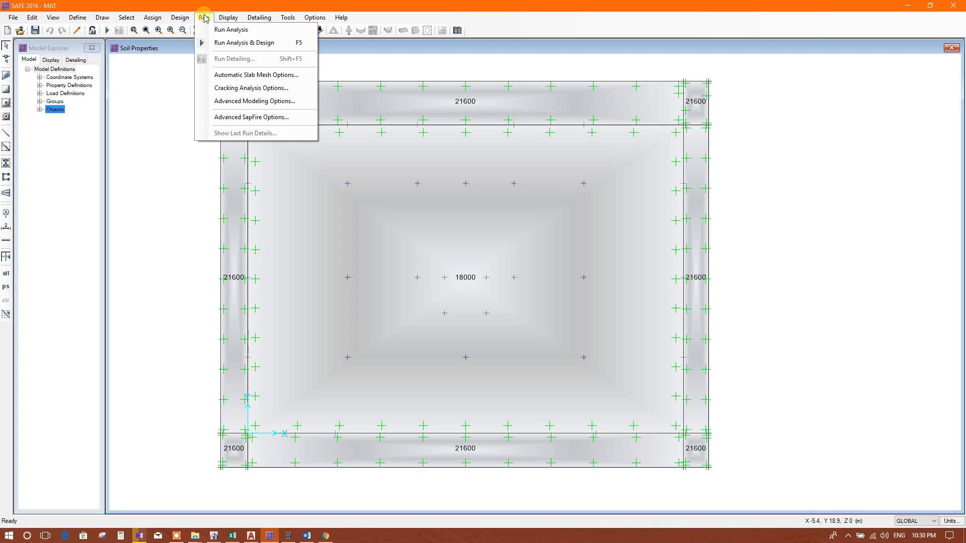
left_click(244, 42)
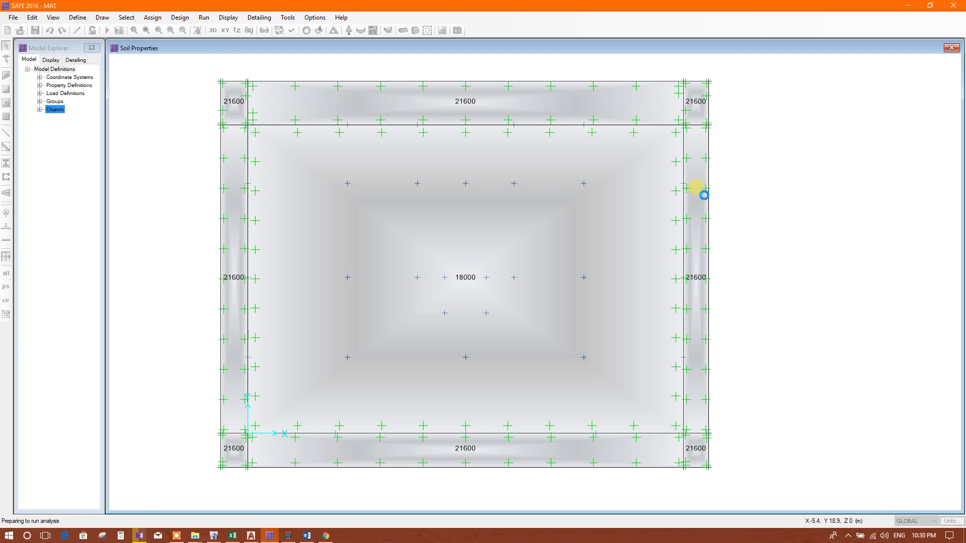
mouse_move(248, 499)
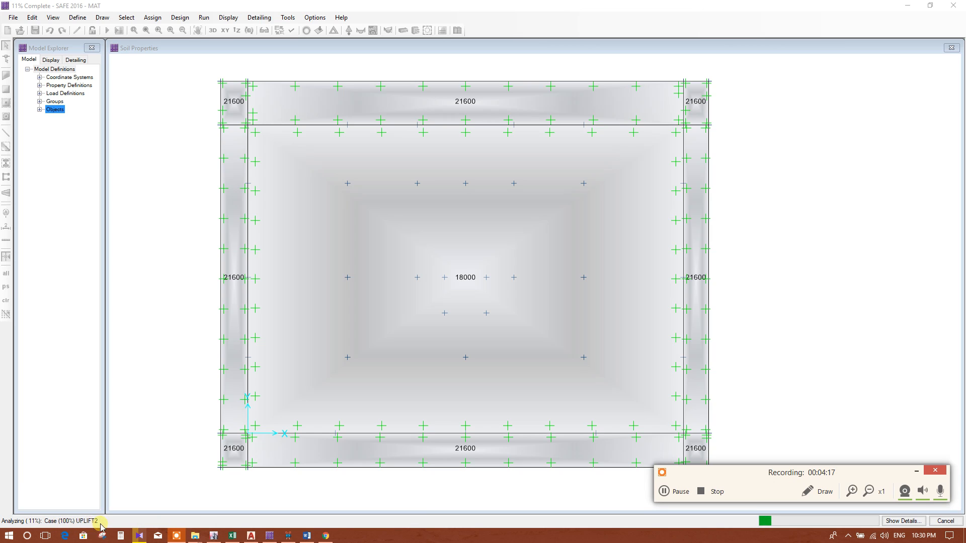
mouse_move(166, 525)
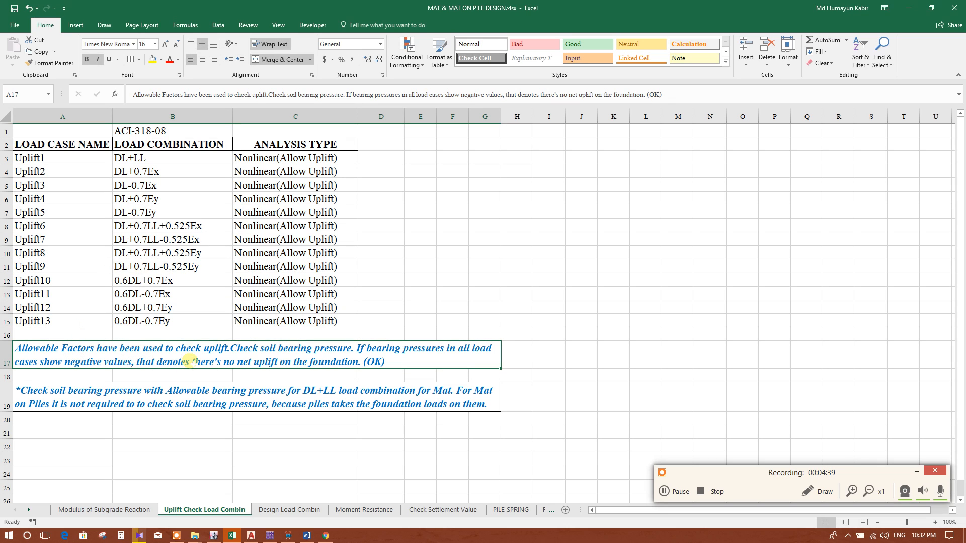
mouse_move(320, 357)
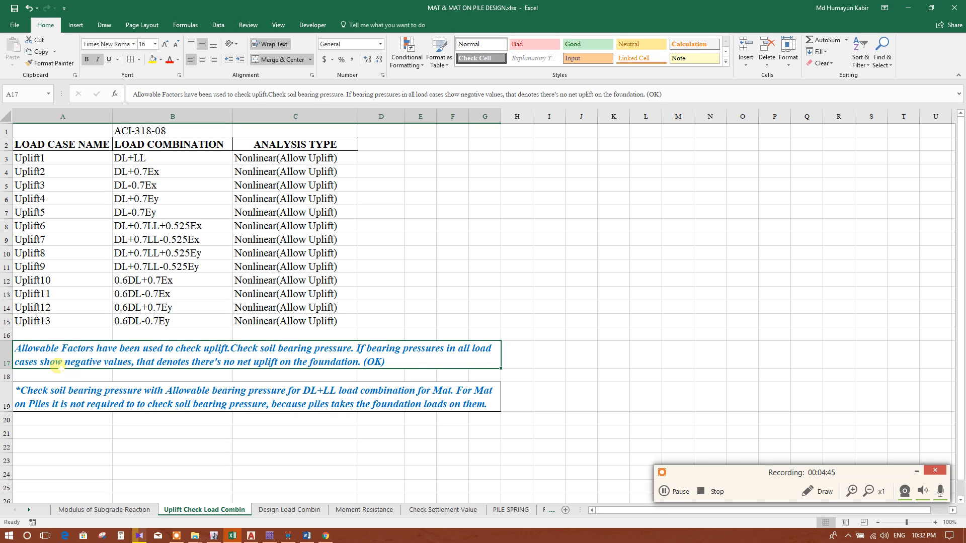
mouse_move(142, 373)
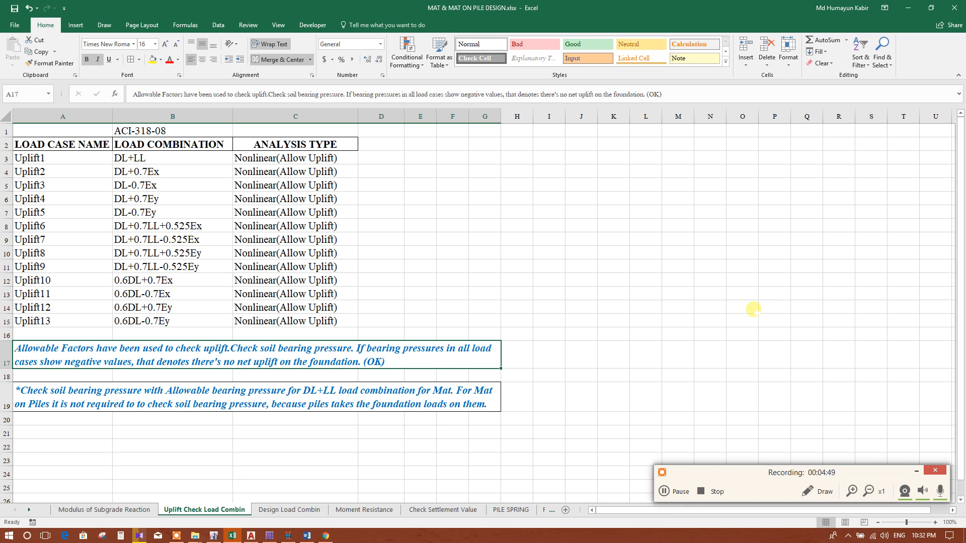
mouse_move(420, 363)
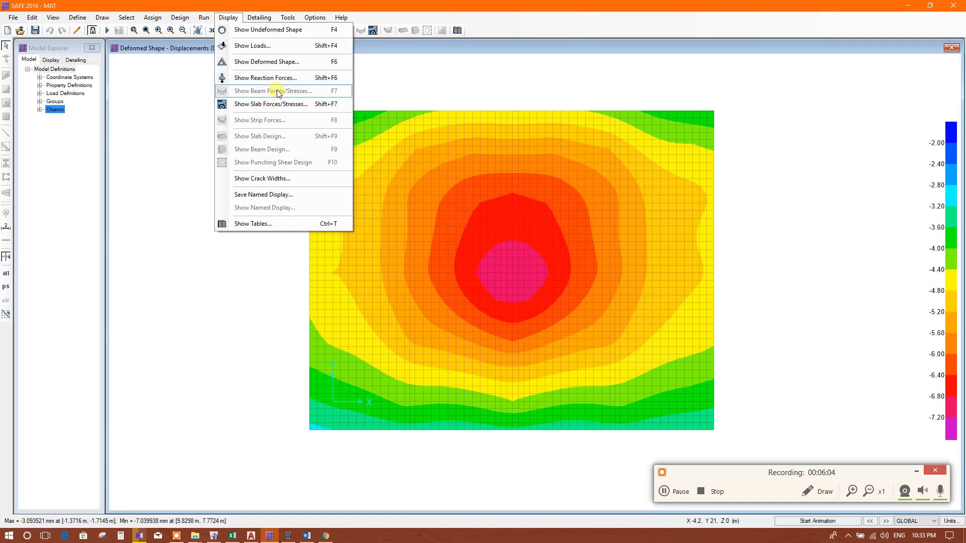
Show reaction forces for load case UPLIFT1, moving the Reactions dialog off the plot.
left_click(265, 77)
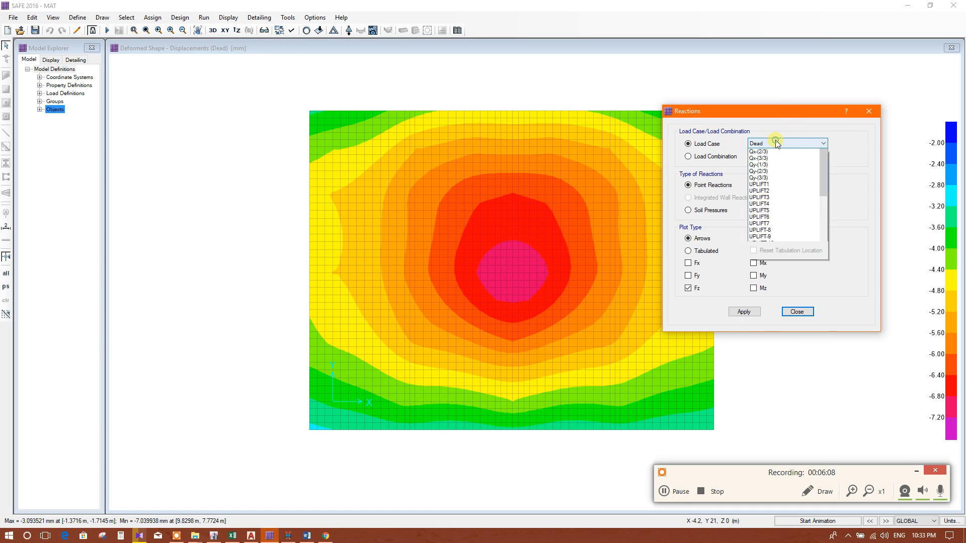
left_click(759, 184)
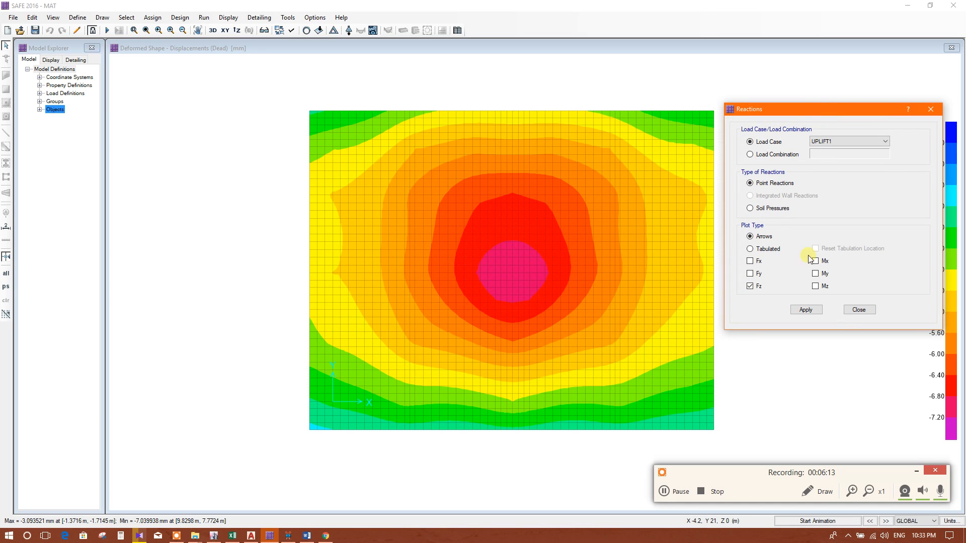
left_click_drag(831, 109, 151, 41)
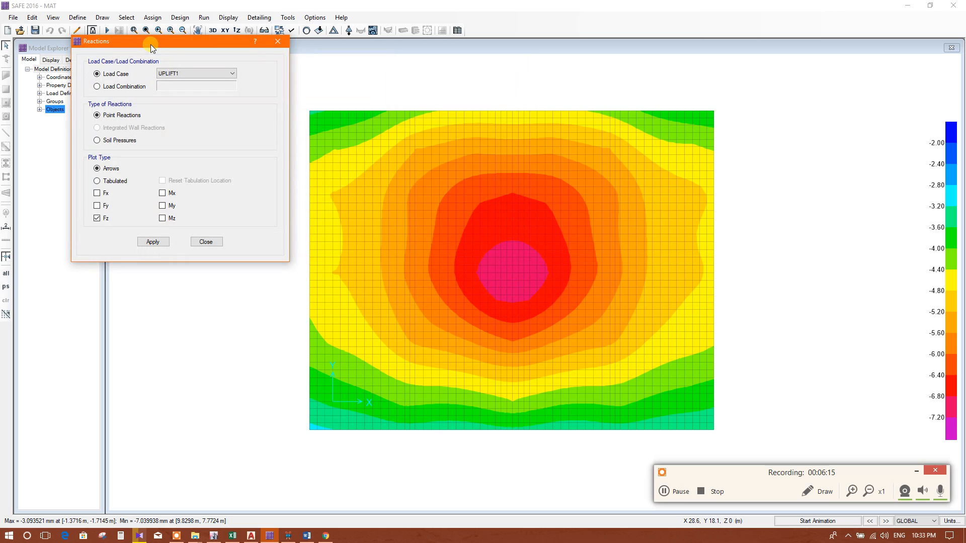
Display soil pressure contours for UPLIFT1, then UPLIFT2, UPLIFT3, UPLIFT4 and UPLIFT-14.
left_click(97, 140)
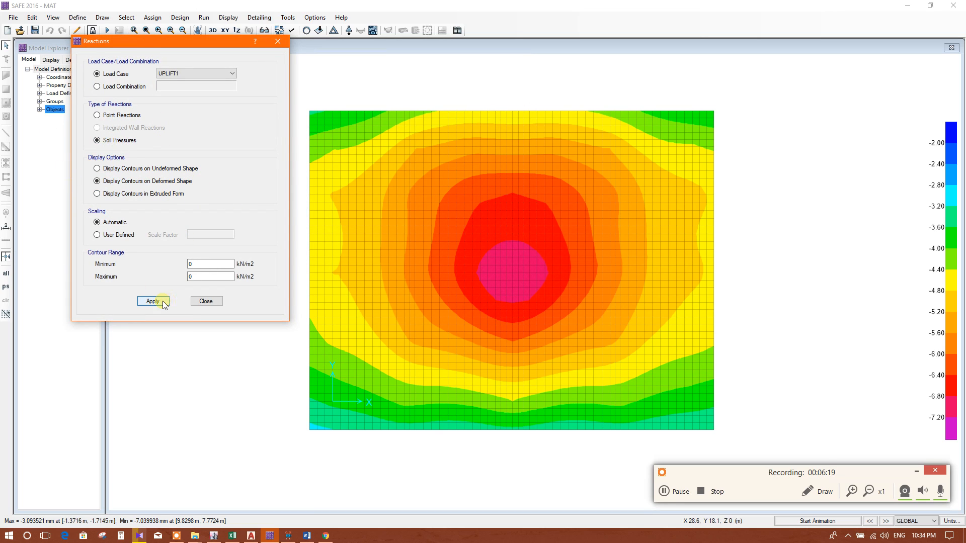
left_click(152, 302)
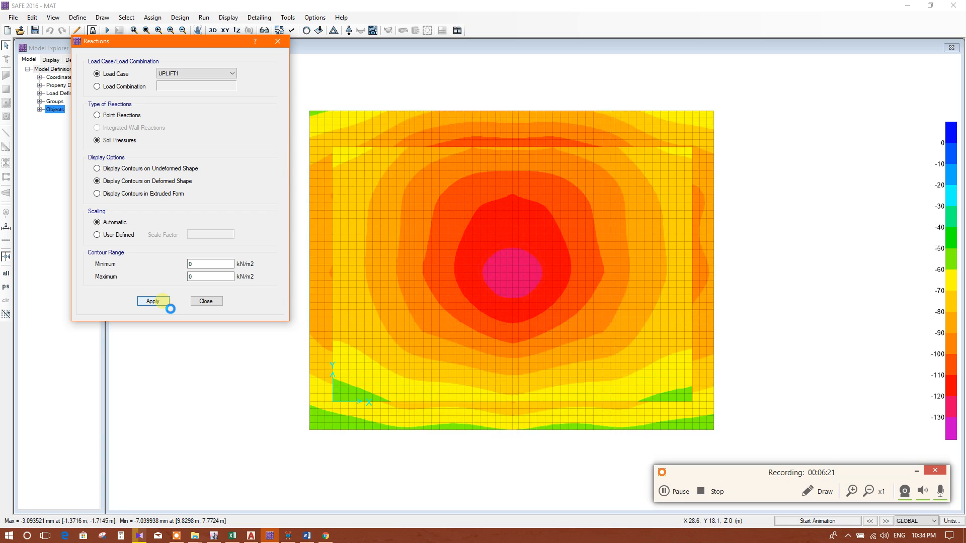
left_click(153, 301)
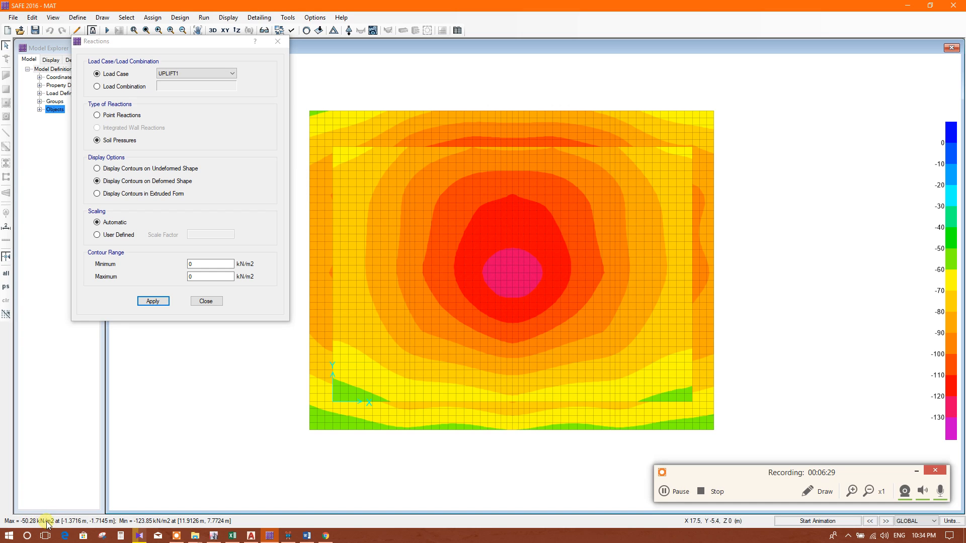
mouse_move(145, 527)
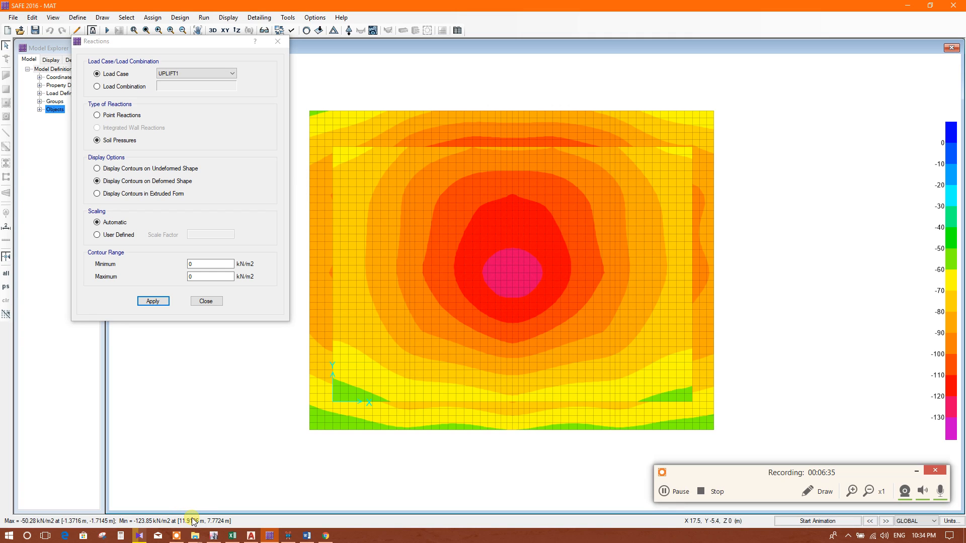
mouse_move(188, 119)
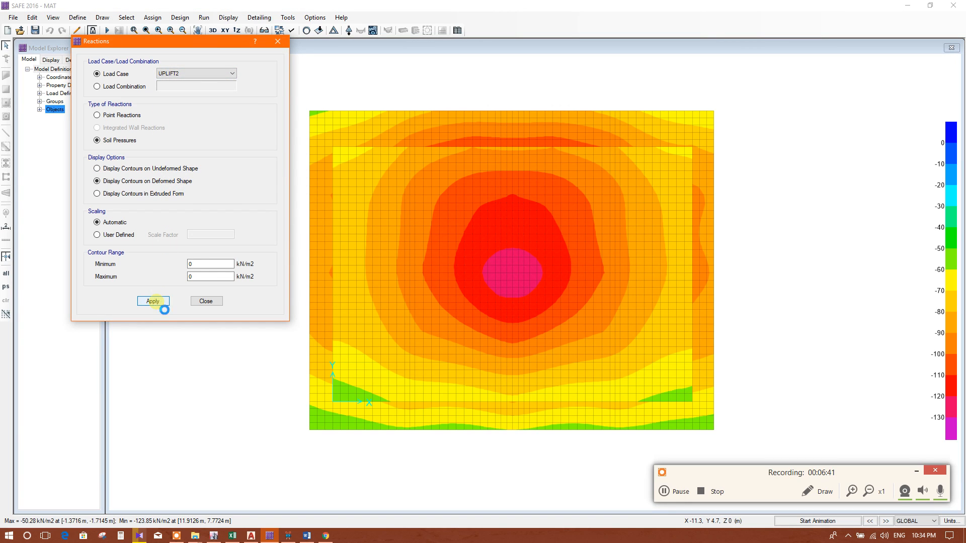
left_click(153, 301)
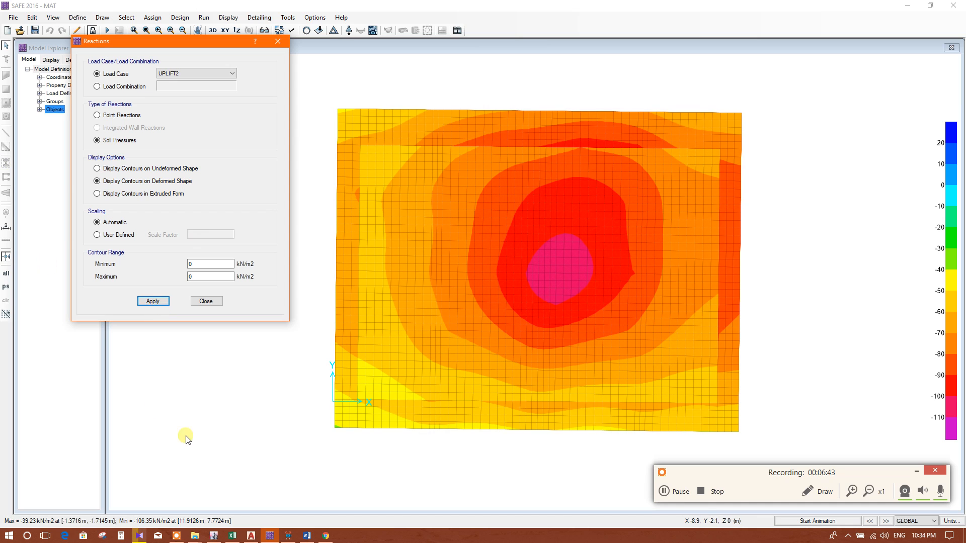
mouse_move(212, 91)
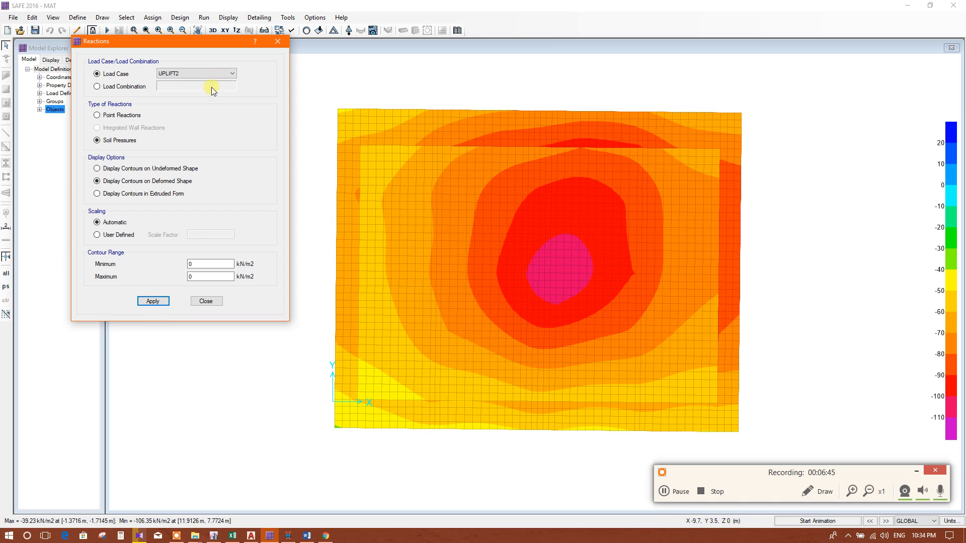
left_click(153, 301)
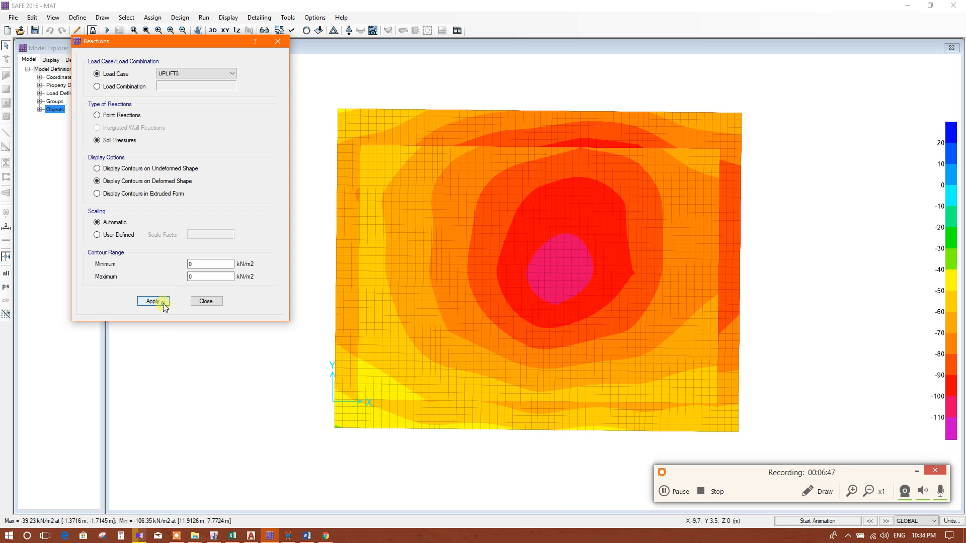
left_click(153, 301)
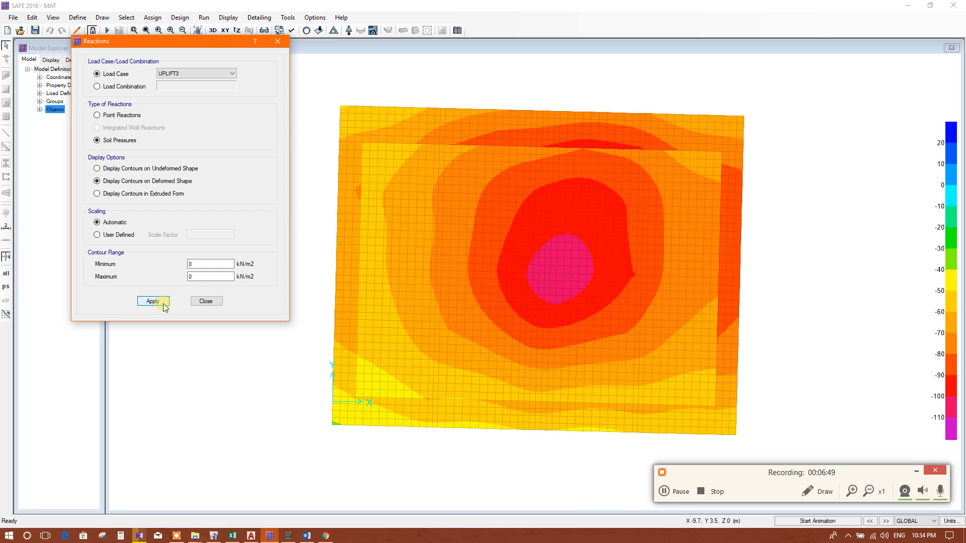
left_click(152, 301)
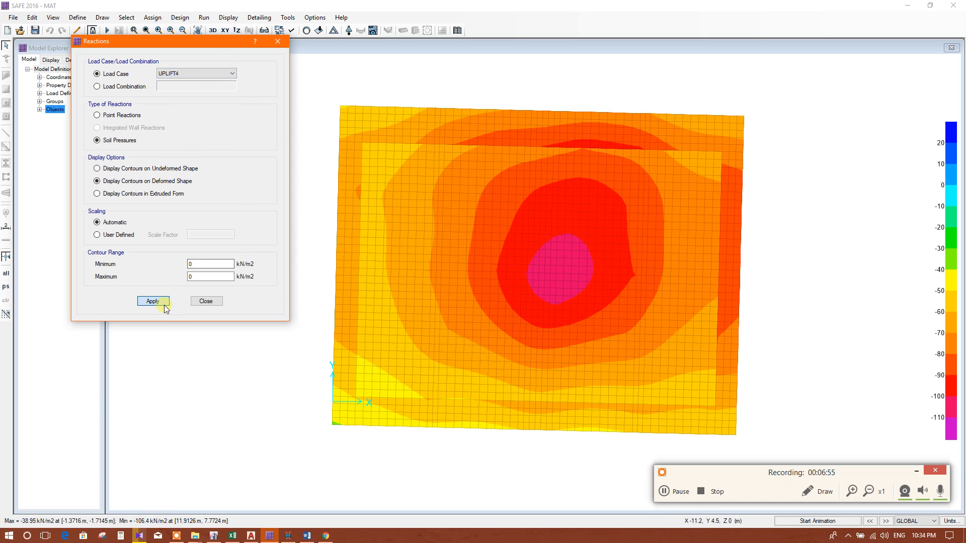
left_click(152, 302)
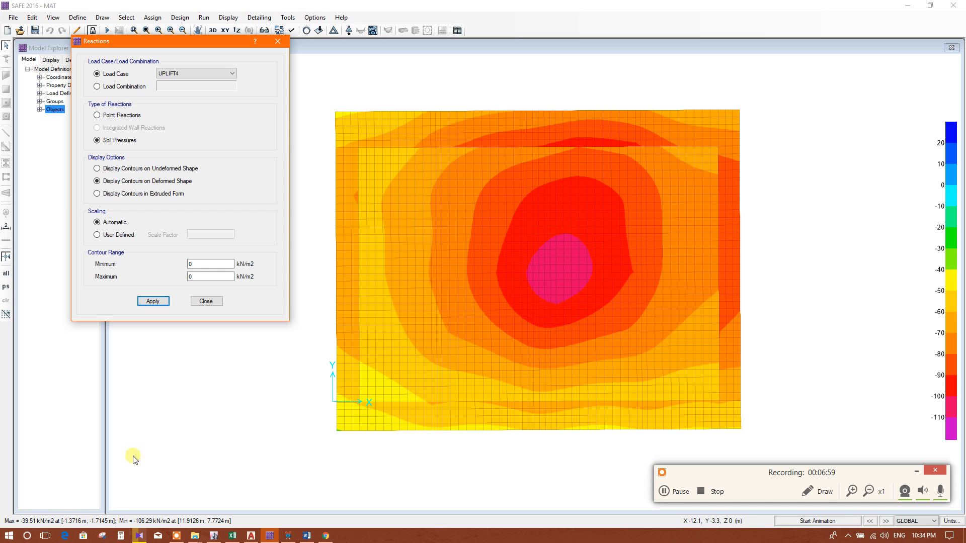
left_click(232, 74)
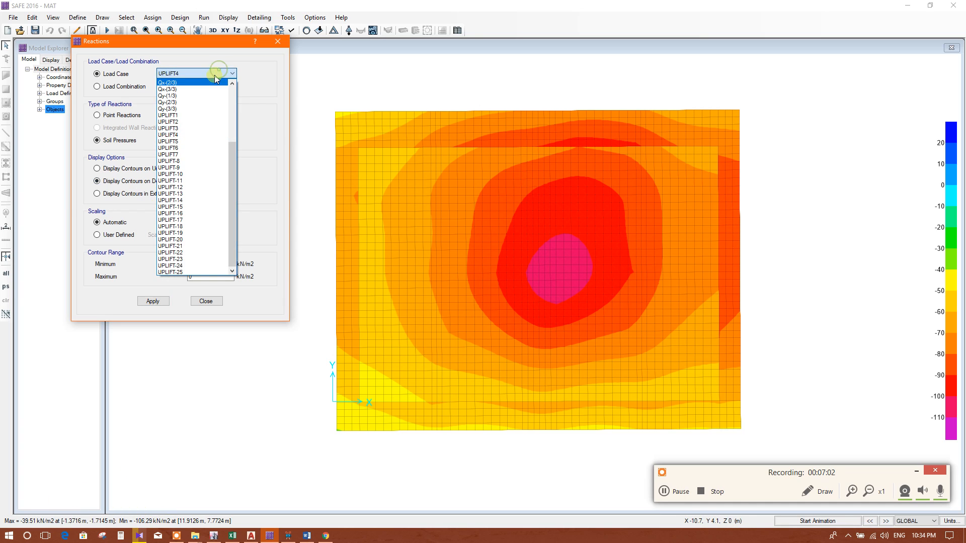
left_click(173, 141)
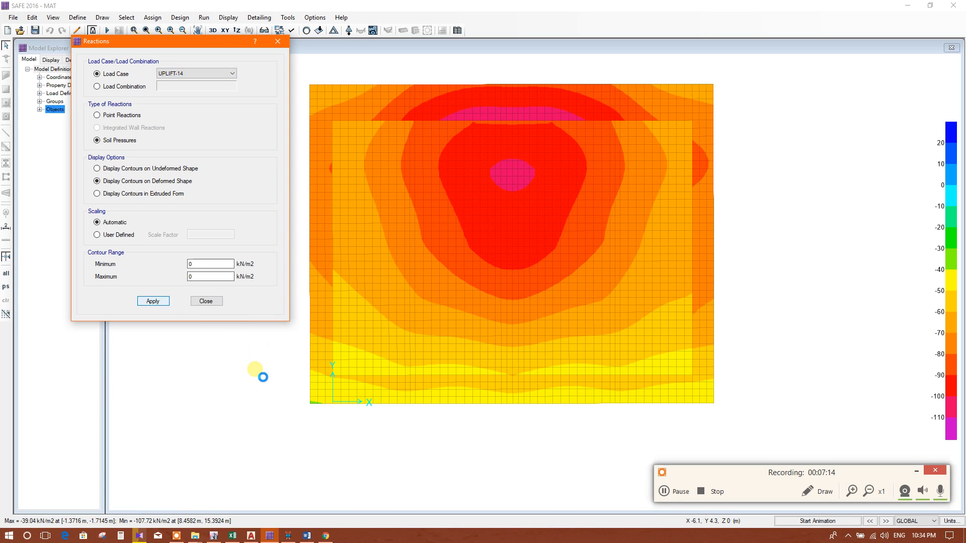
left_click(153, 301)
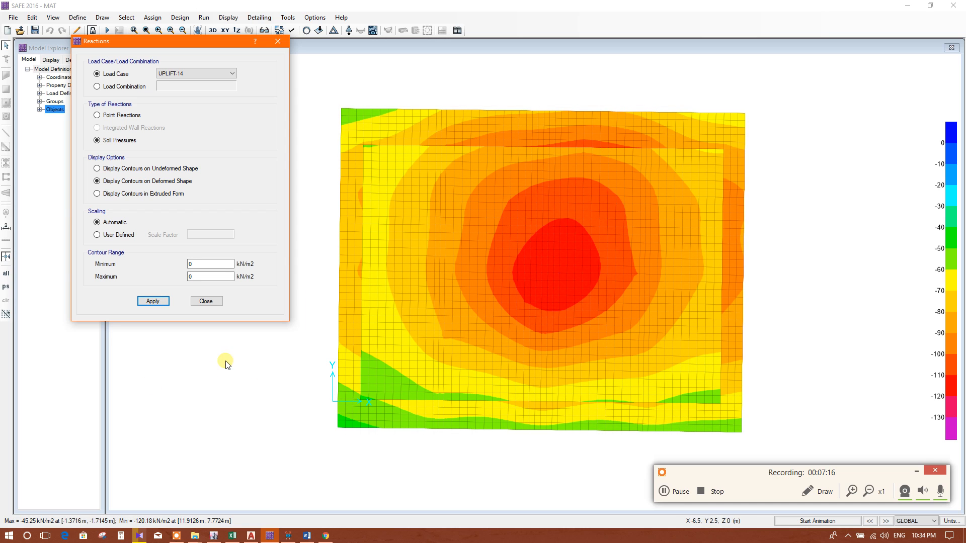
mouse_move(210, 407)
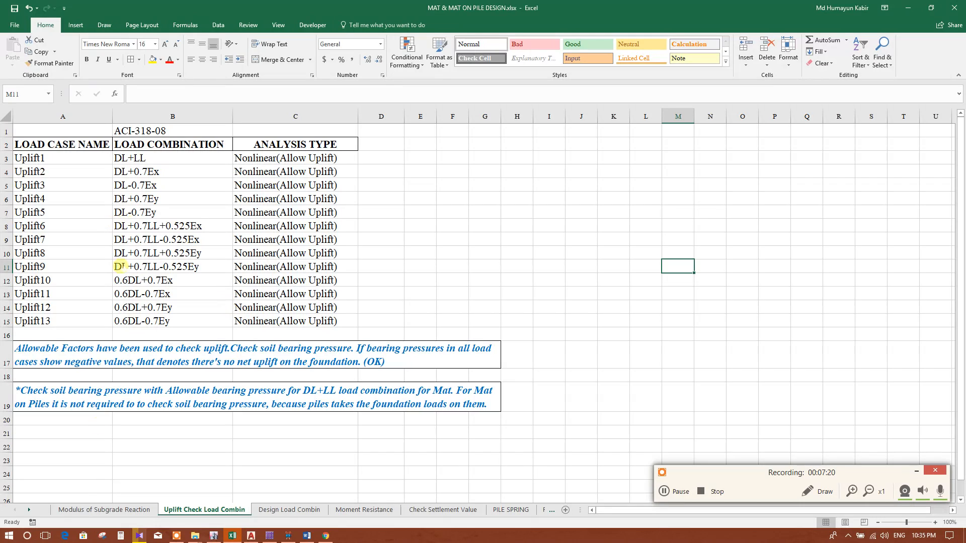
Review the 150 kN/m² bearing capacity on the Modulus of Subgrade Reaction sheet, then return to Uplift Check Load Combin.
left_click(104, 509)
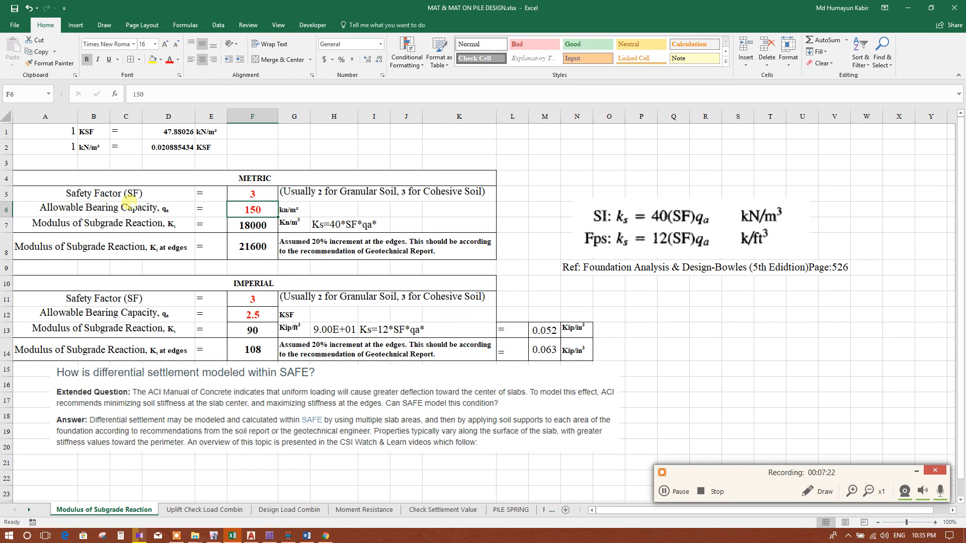
mouse_move(154, 495)
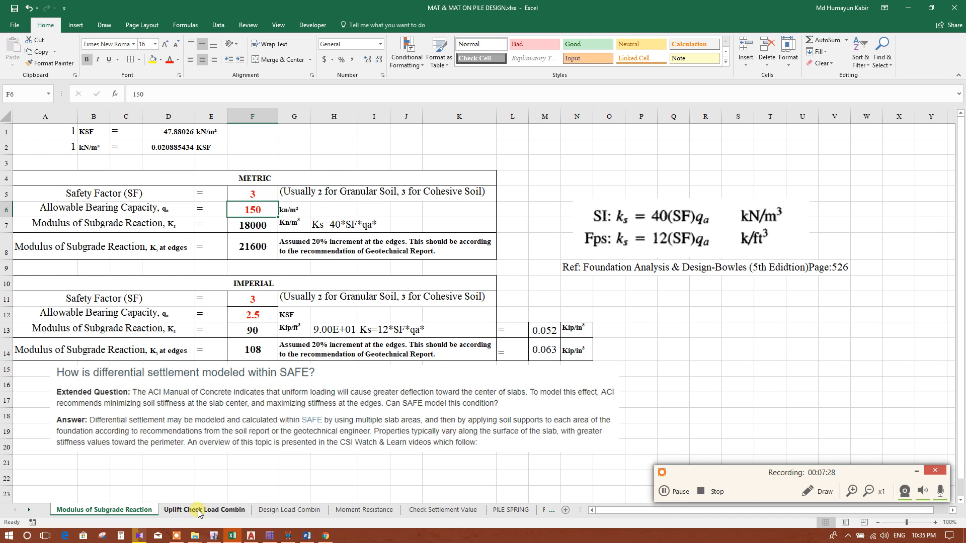
left_click(203, 509)
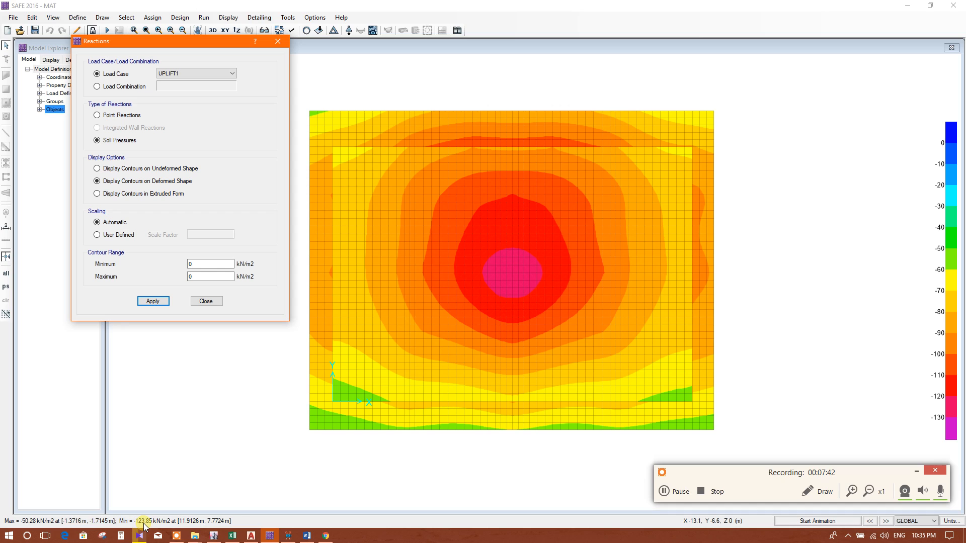
mouse_move(219, 450)
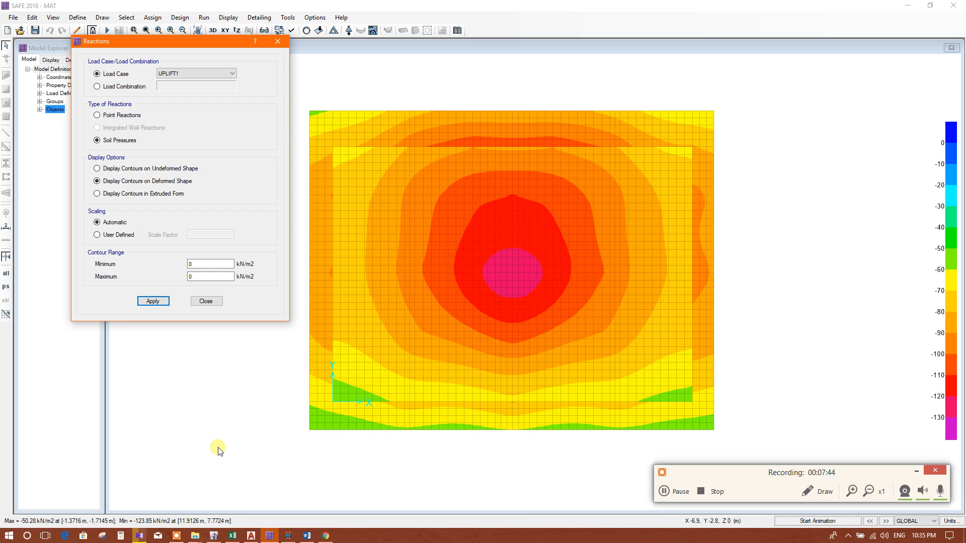